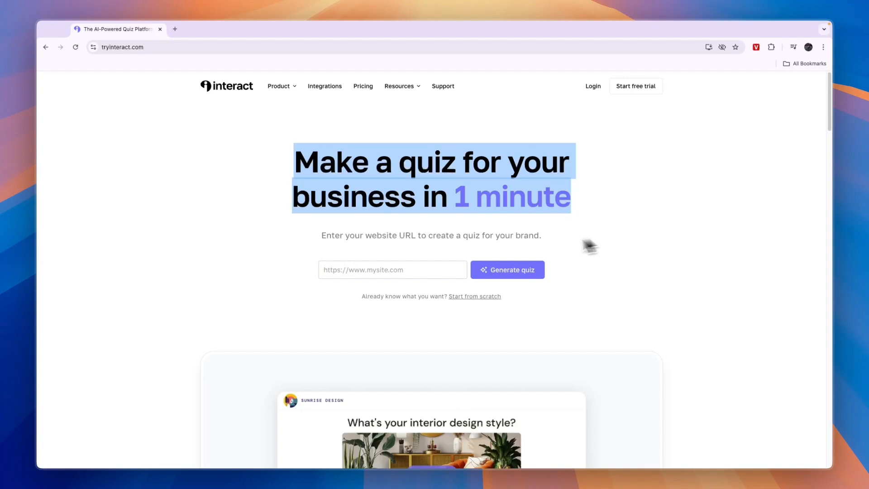
left_click(355, 255)
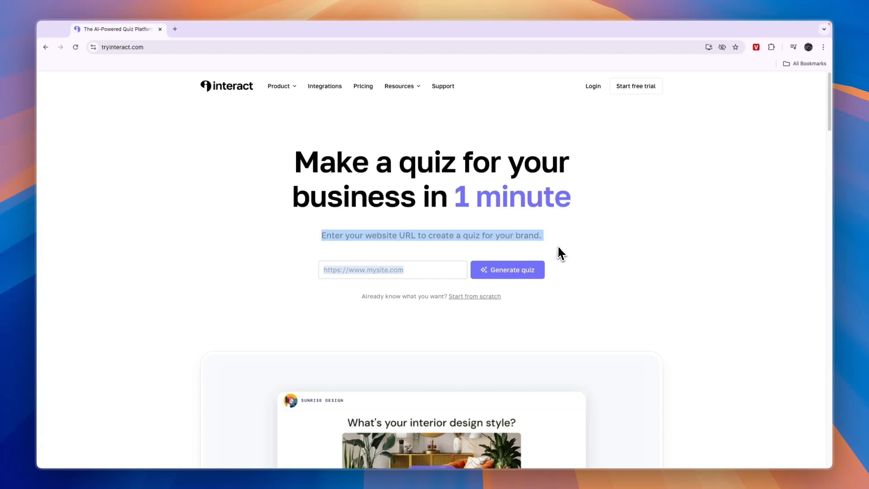
left_click(392, 270)
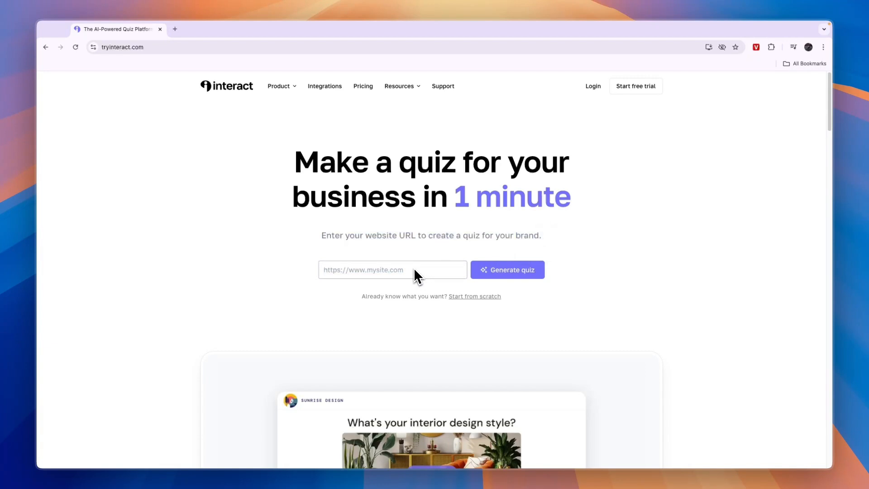
mouse_move(410, 253)
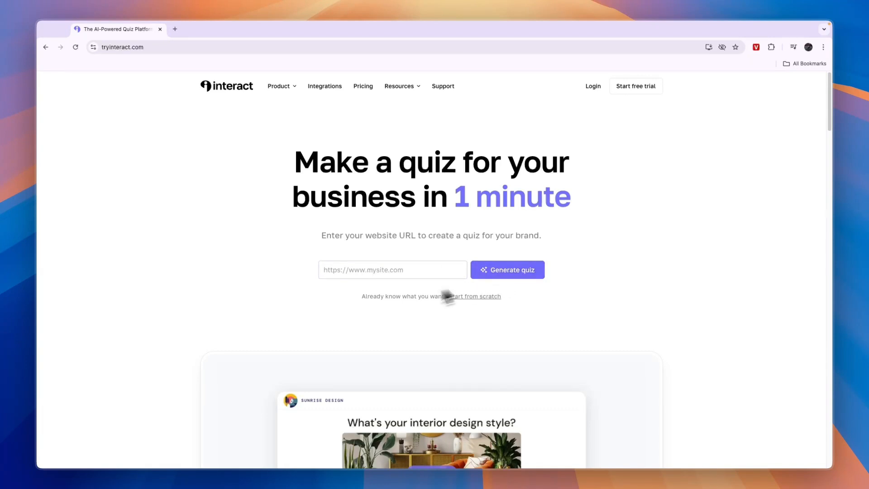
mouse_move(369, 313)
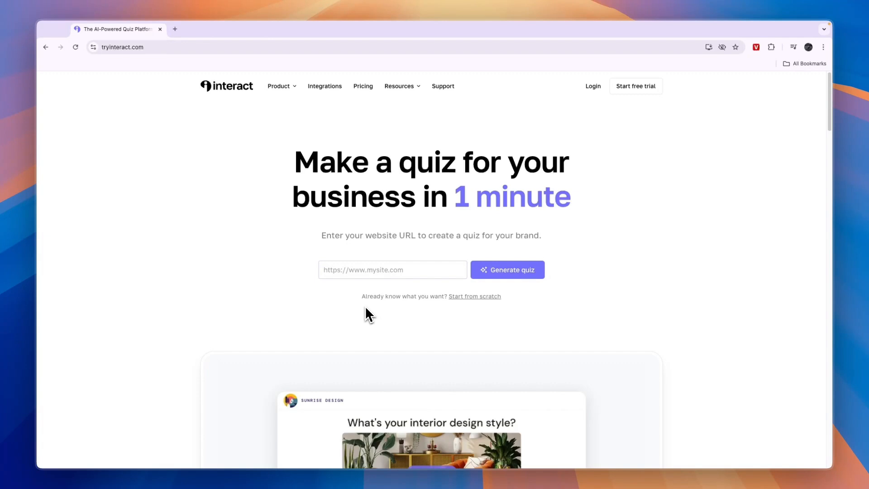
mouse_move(465, 308)
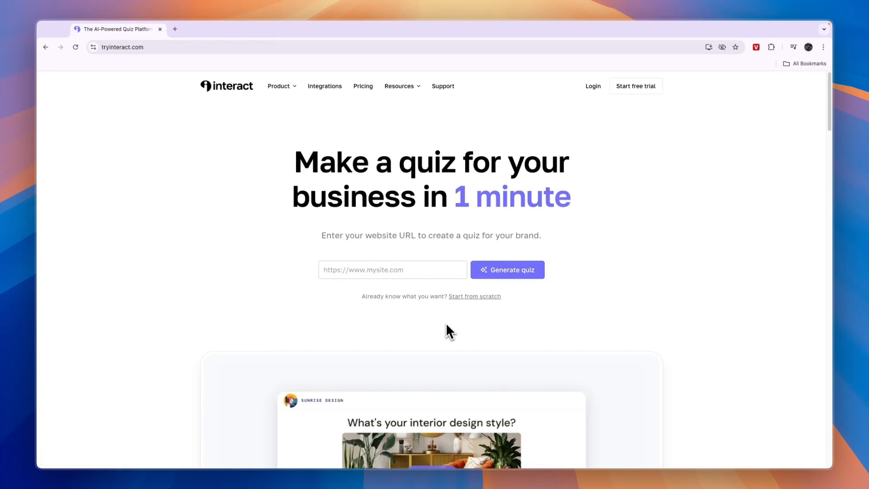
mouse_move(446, 358)
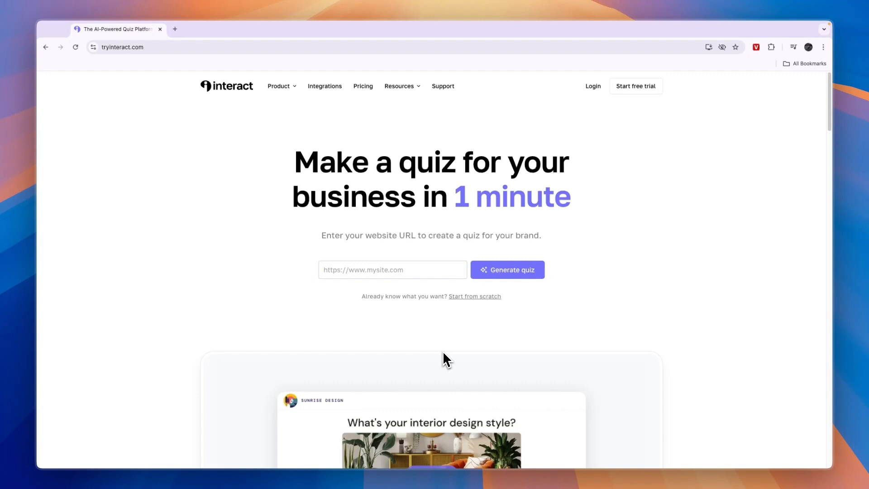
mouse_move(445, 363)
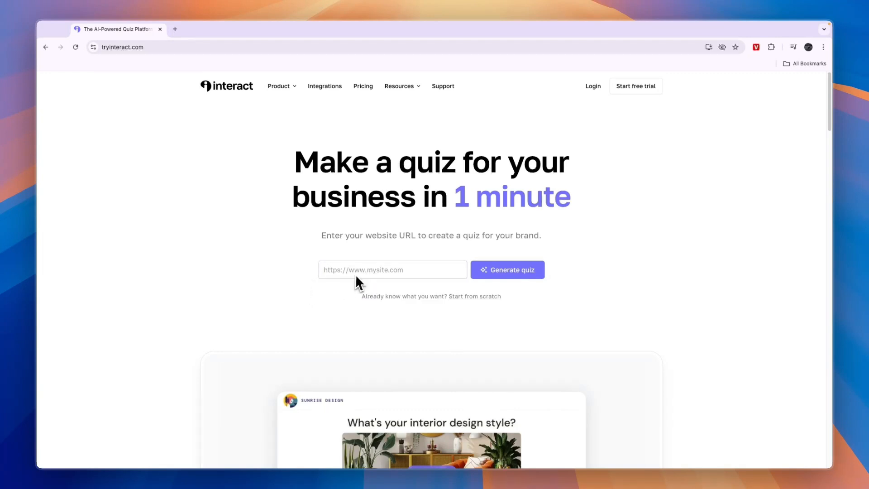
type("https://www.as-solutions.co.uk/")
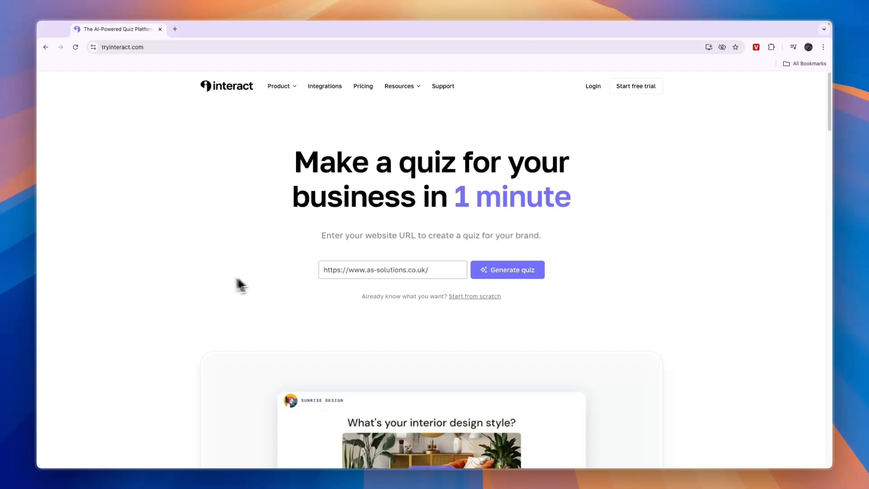
left_click(506, 269)
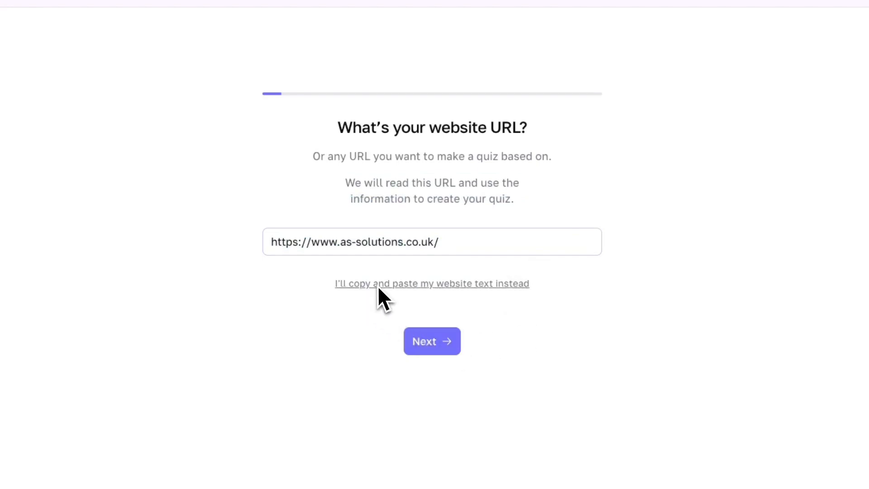
mouse_move(474, 296)
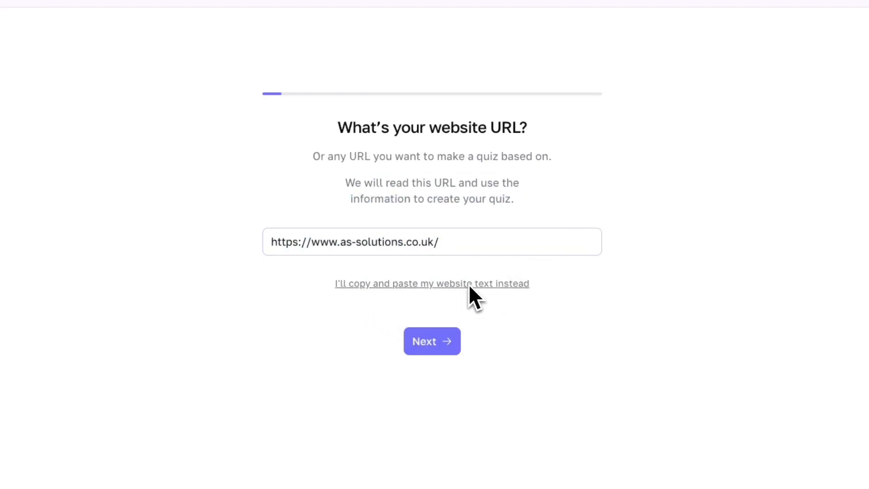
left_click(431, 341)
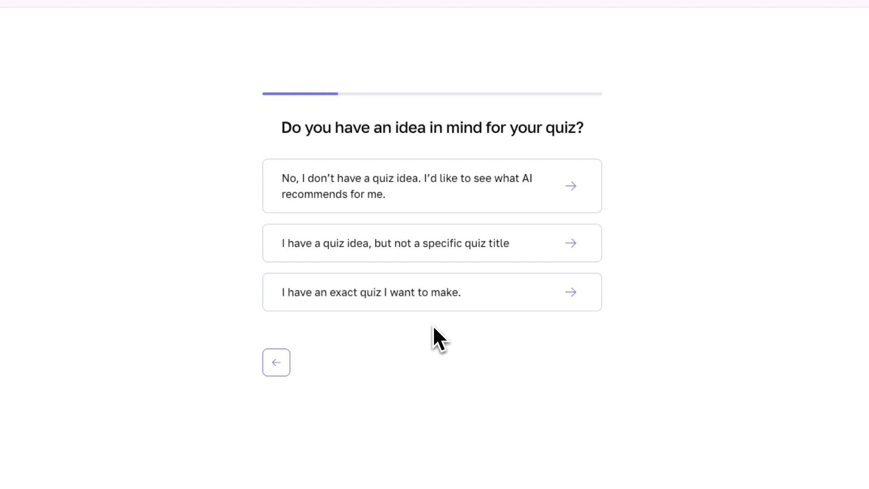
mouse_move(417, 338)
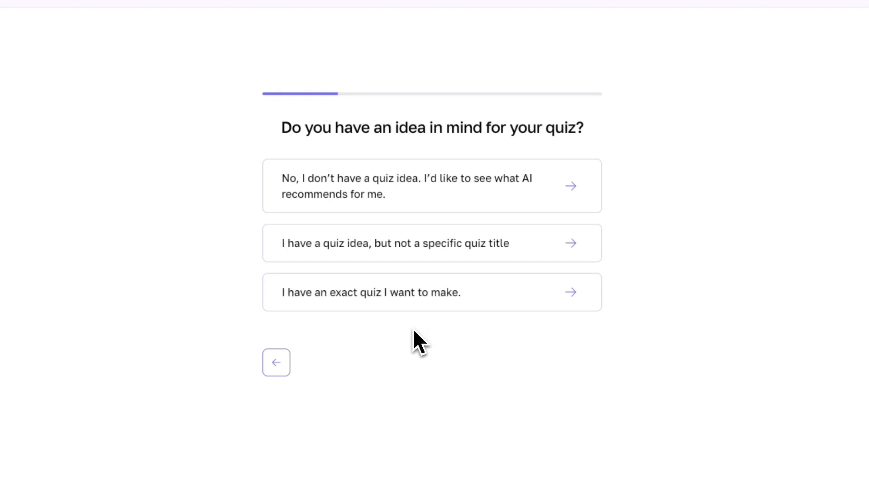
left_click_drag(282, 127, 576, 128)
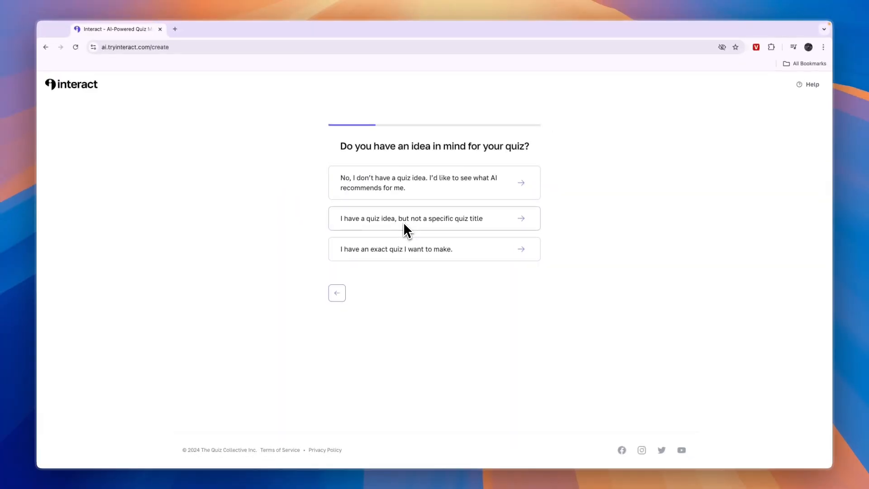
mouse_move(464, 236)
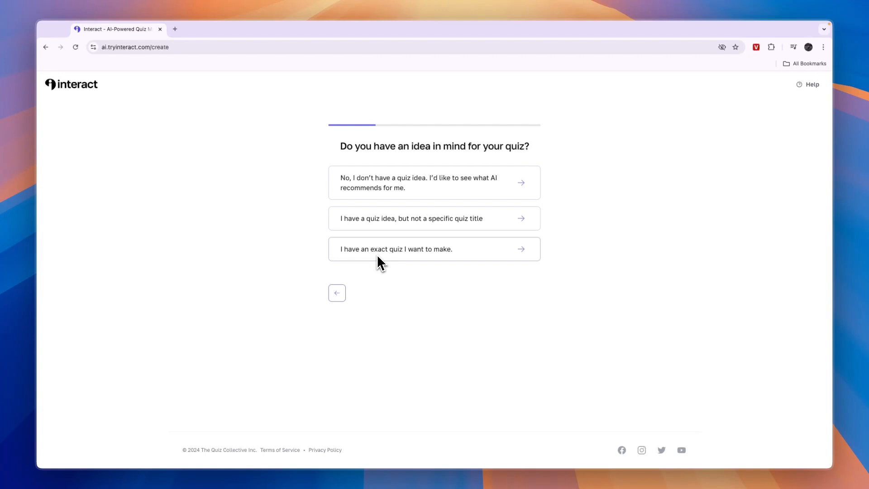
Describe the business as 'We help construction companies in the UK with recruitment' and answer the problem question.
left_click(434, 249)
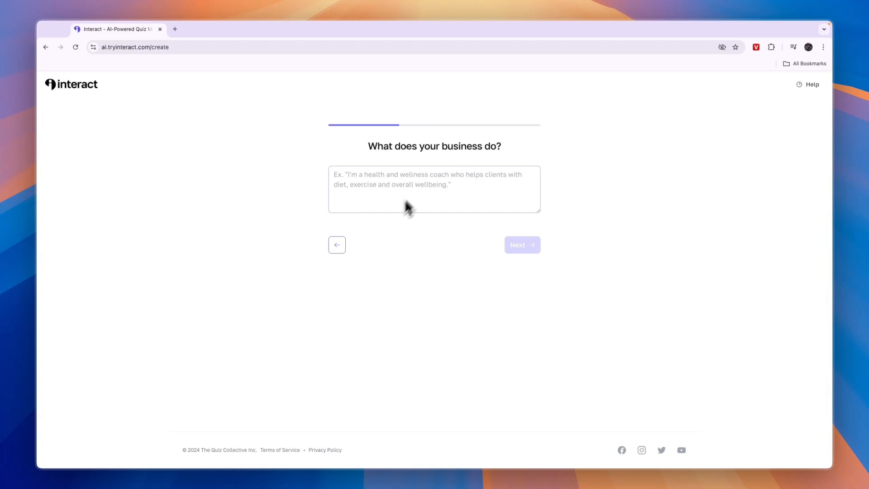
type("We help construction companies in the UK with recruitment.")
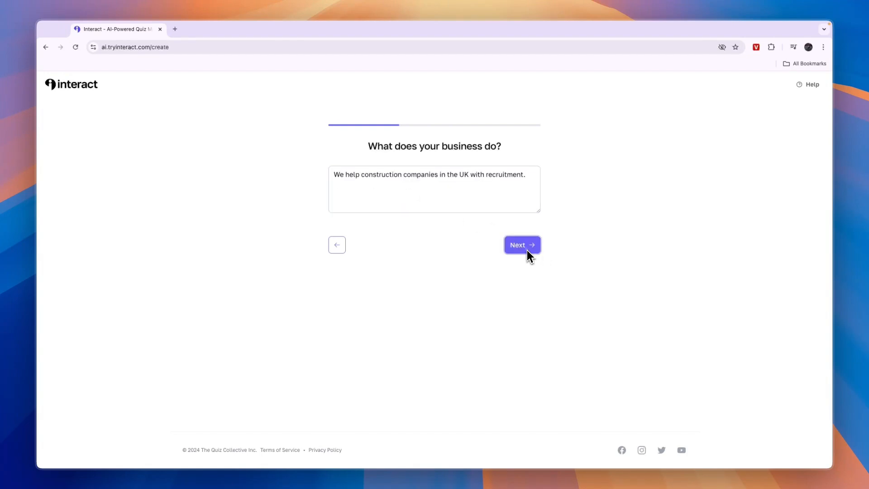
left_click(521, 245)
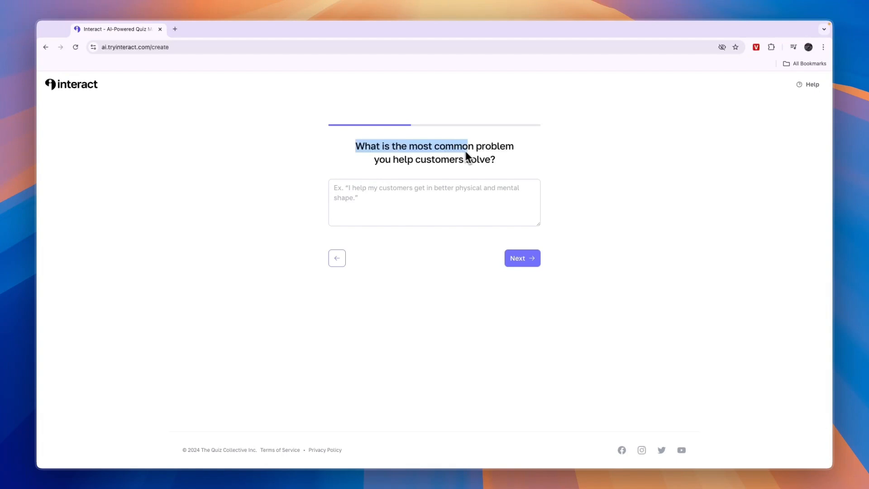
left_click(434, 202)
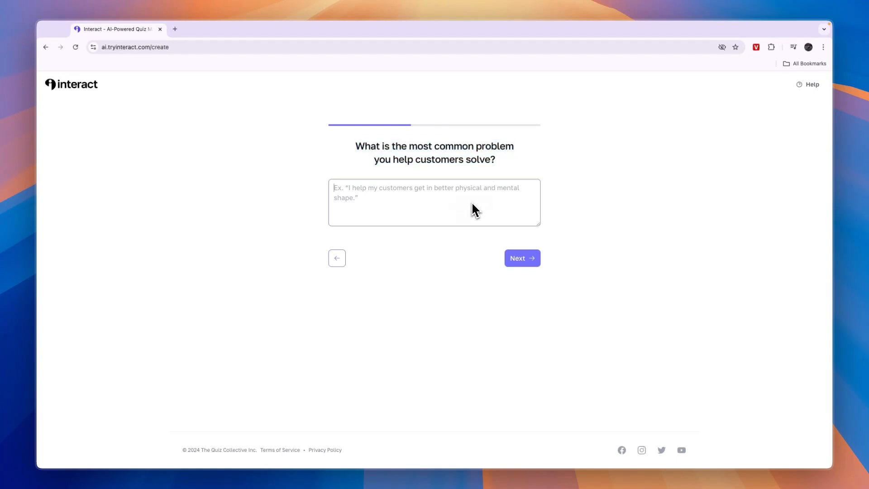
left_click(521, 258)
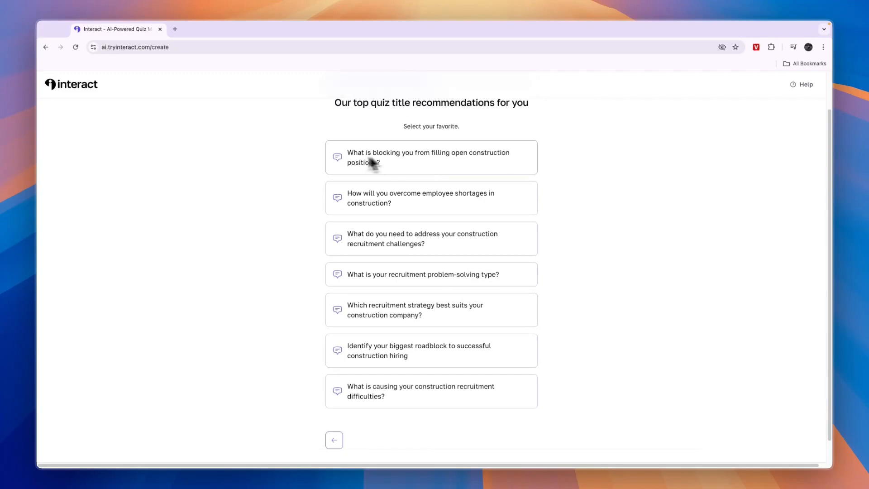
Pick the title about filling open construction positions and a products-or-services recommendation purpose.
left_click(334, 440)
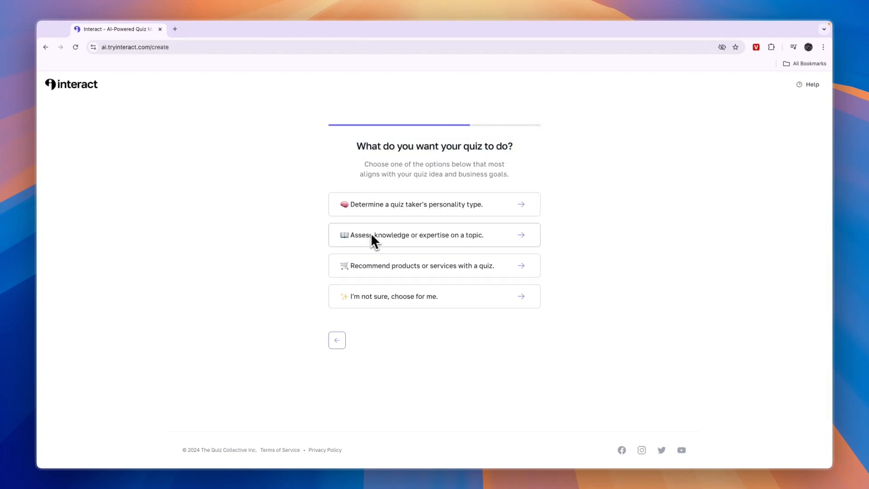
mouse_move(420, 243)
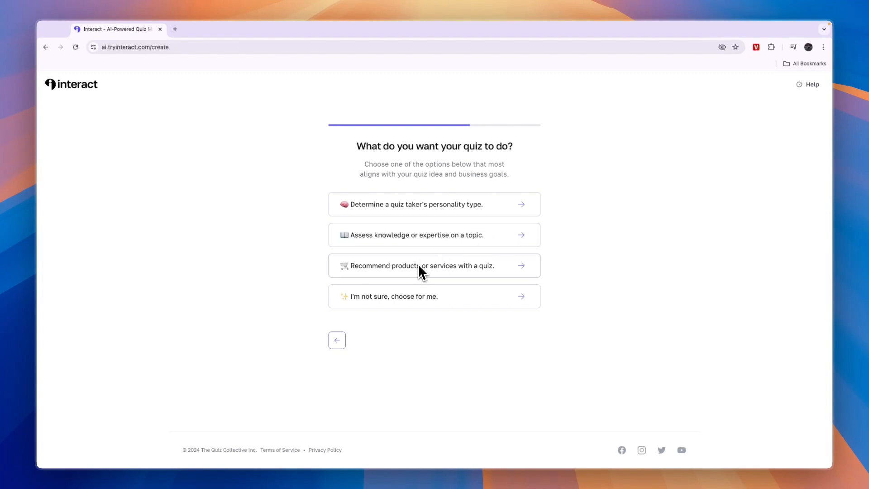
mouse_move(508, 277)
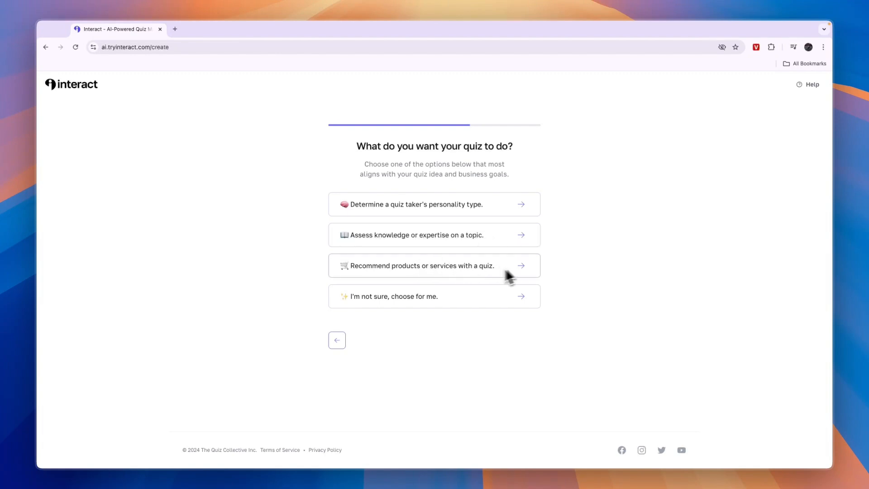
mouse_move(411, 285)
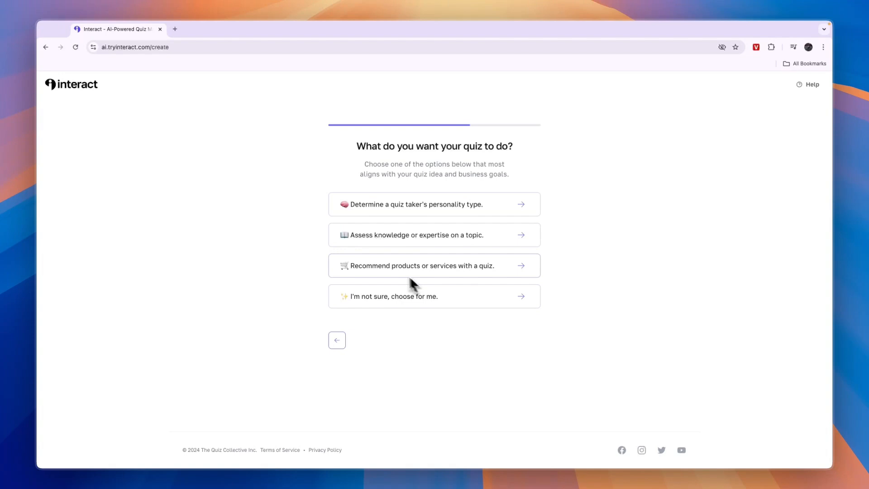
mouse_move(444, 276)
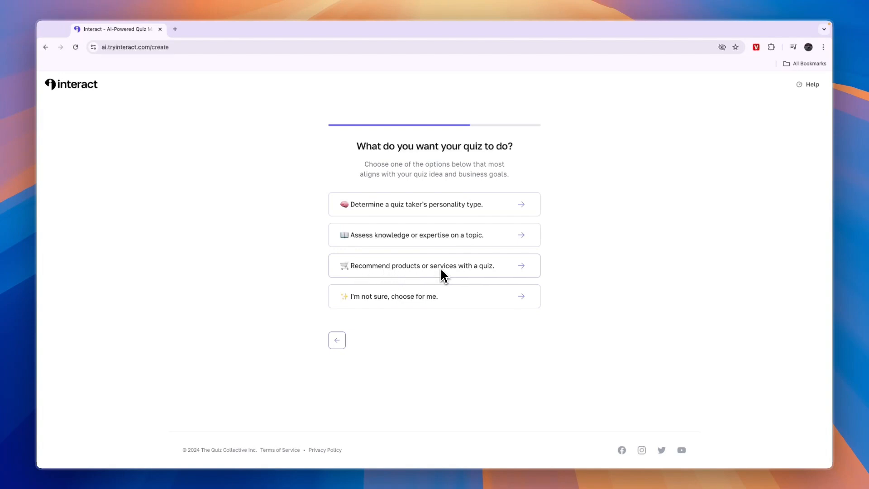
left_click(434, 264)
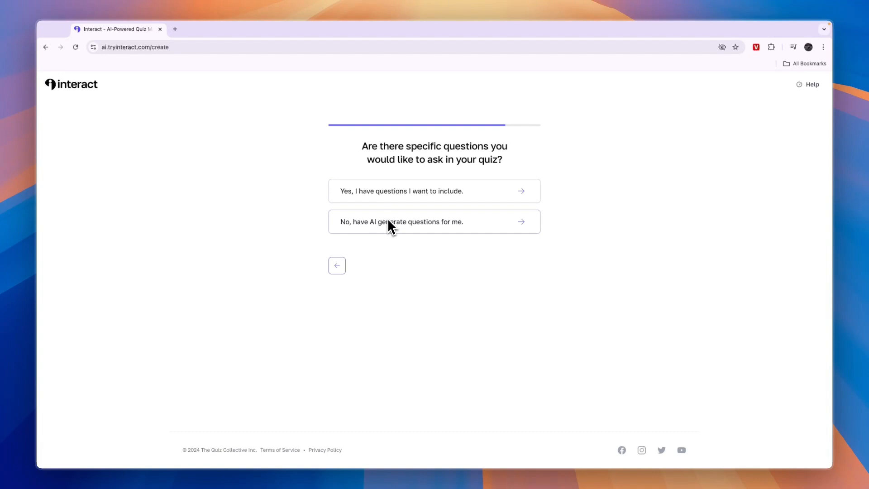
Keep 5 questions and enter 'The quiz should focus on construction business owners.'.
left_click(433, 221)
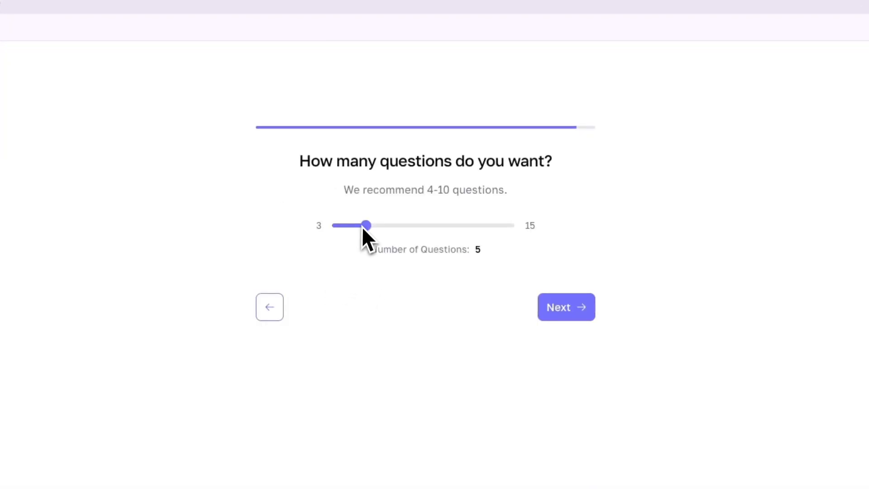
mouse_move(425, 288)
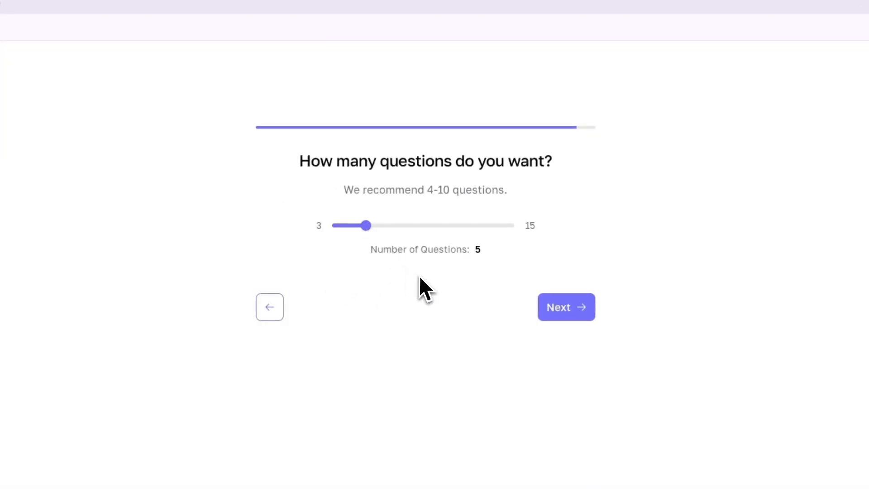
left_click_drag(344, 189, 485, 190)
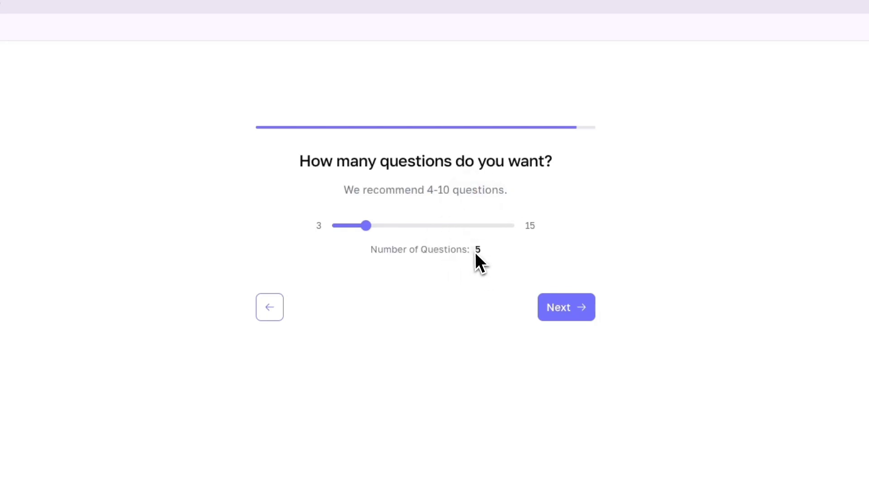
left_click(565, 307)
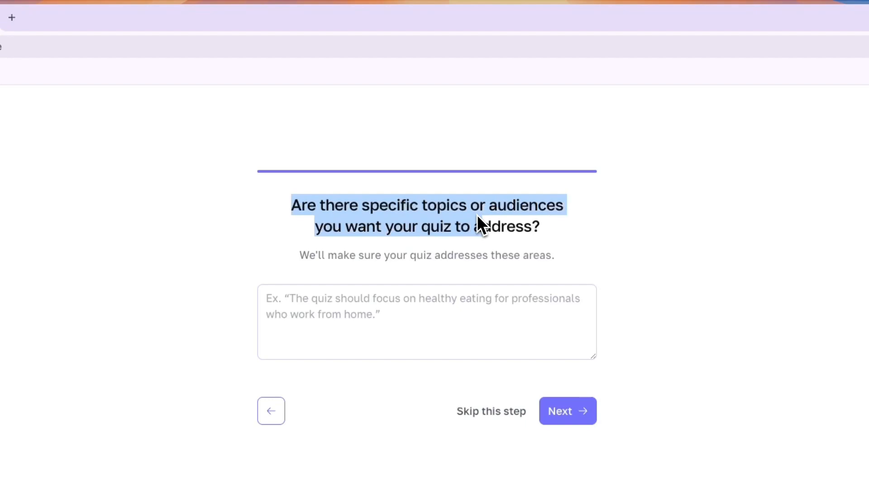
mouse_move(613, 202)
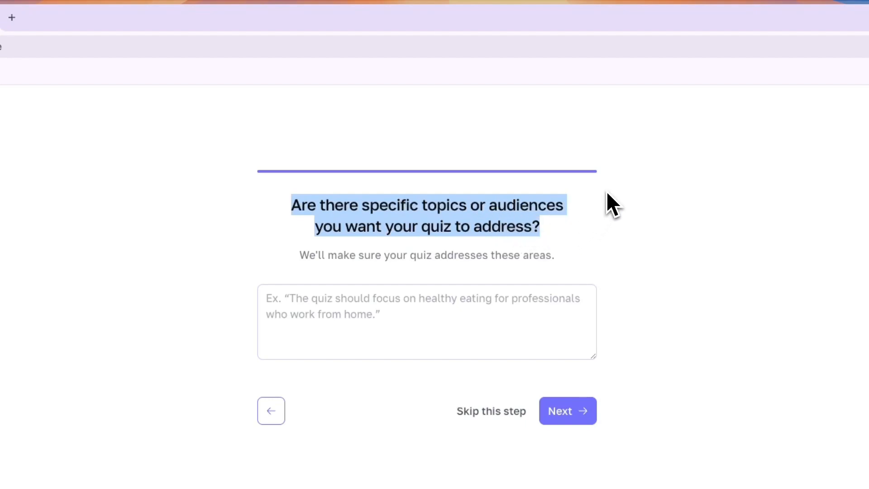
type("The quiz should focus on construction bus")
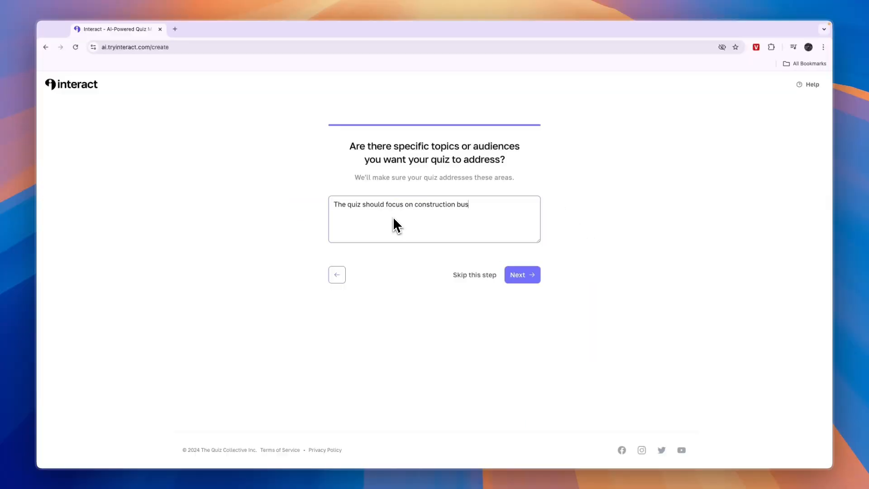
type("iness owners.")
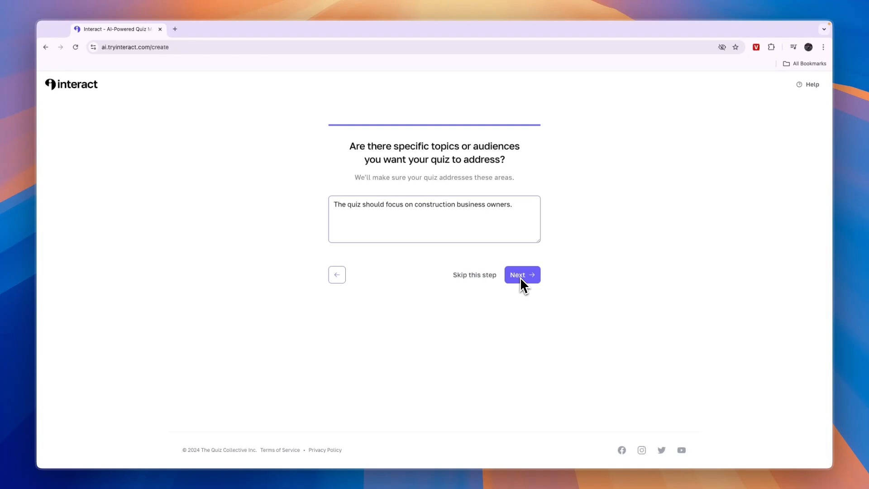
mouse_move(480, 299)
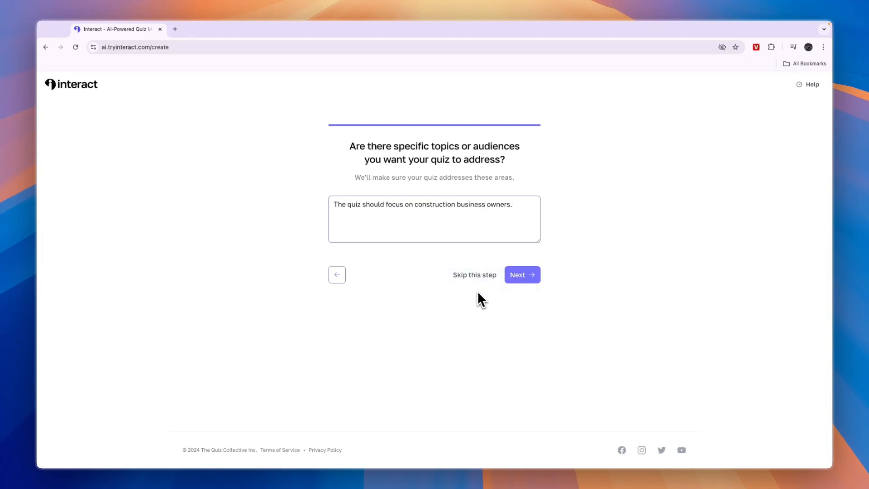
mouse_move(415, 218)
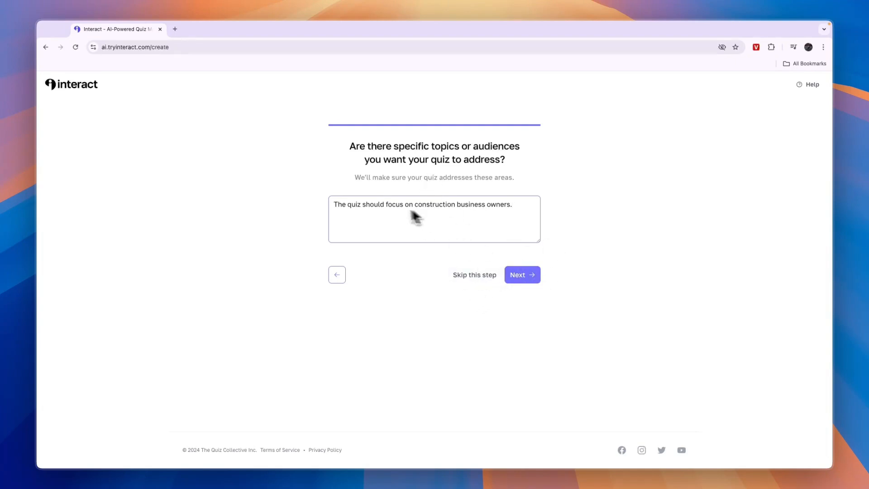
Submit the topic focus and sign in with a Google account.
left_click(521, 275)
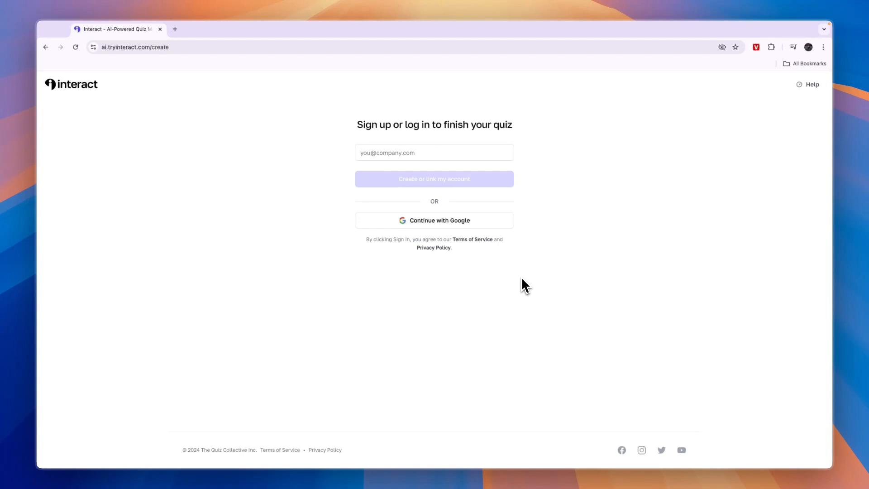
mouse_move(490, 200)
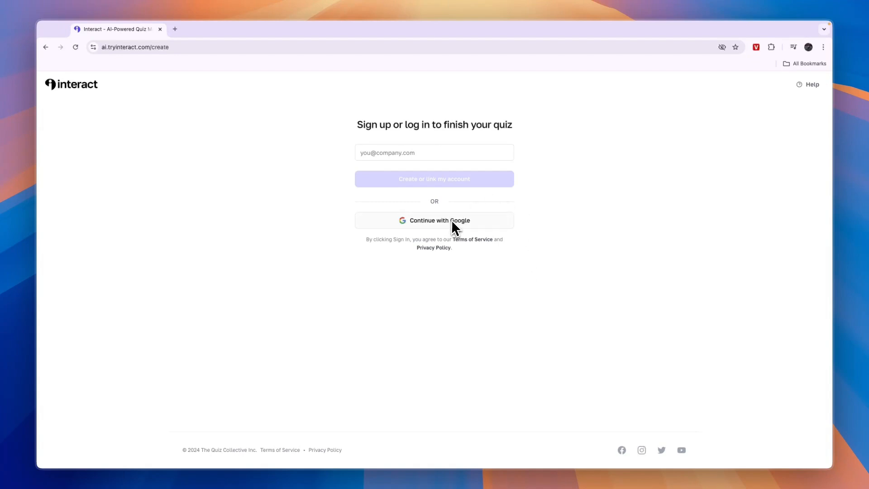
left_click(434, 219)
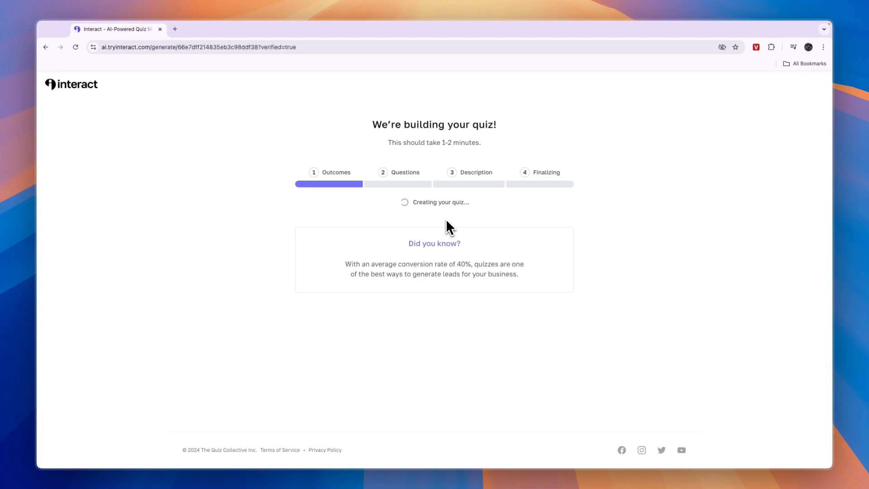
mouse_move(410, 150)
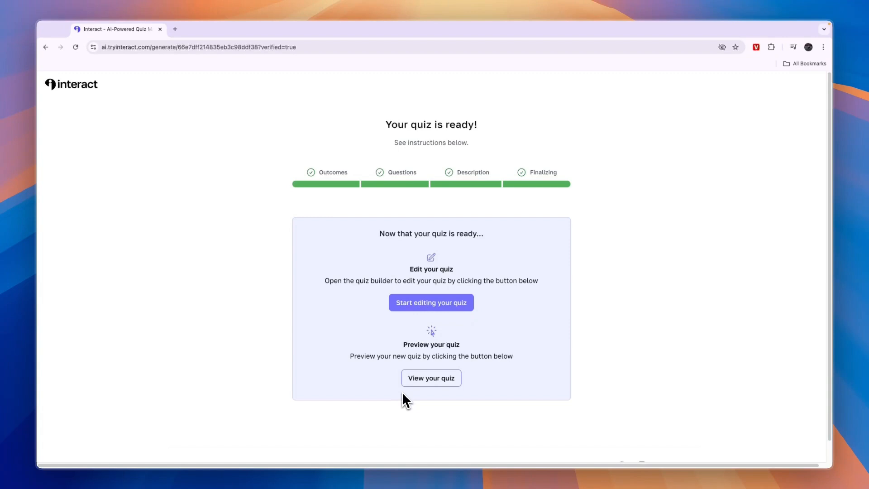
mouse_move(431, 393)
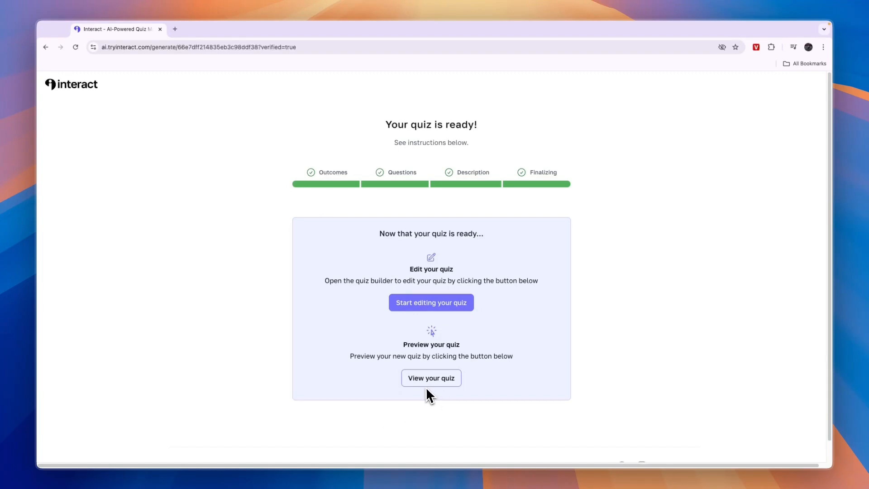
left_click(430, 377)
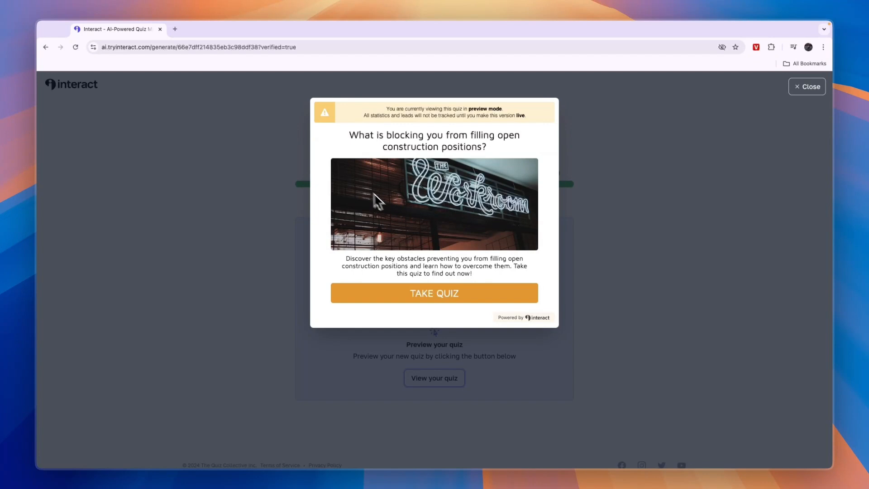
mouse_move(459, 210)
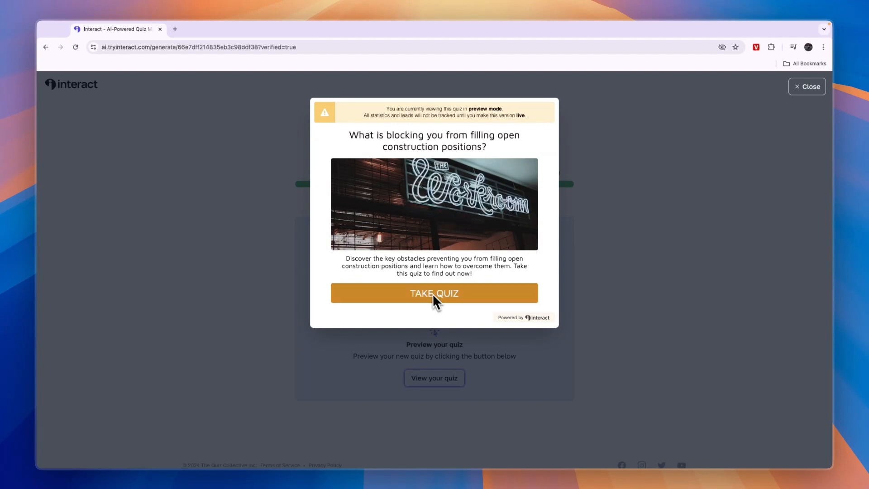
left_click(434, 293)
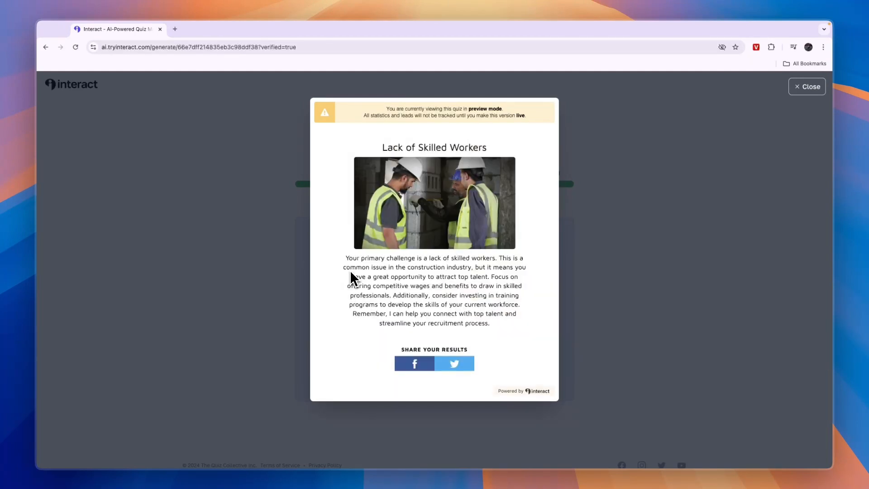
mouse_move(360, 271)
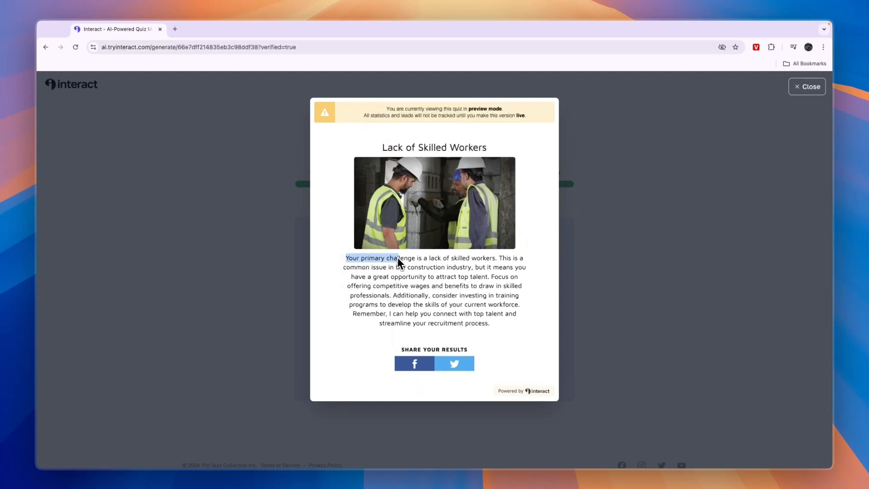
left_click_drag(399, 257, 496, 258)
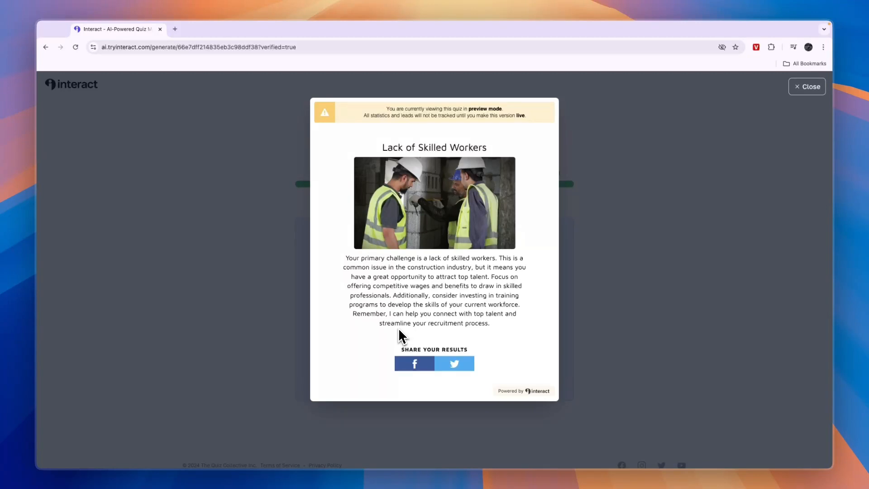
left_click(810, 86)
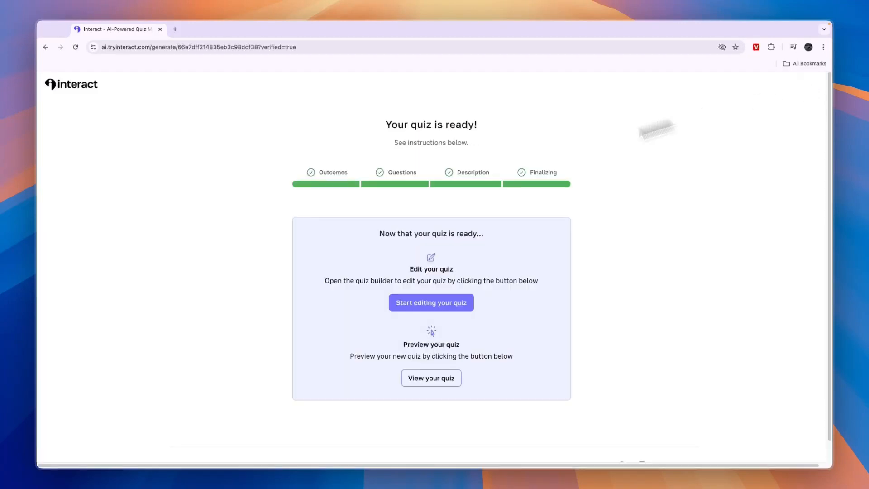
Open the quiz in the builder and view the Remove Interact branding upgrade plans.
left_click(431, 302)
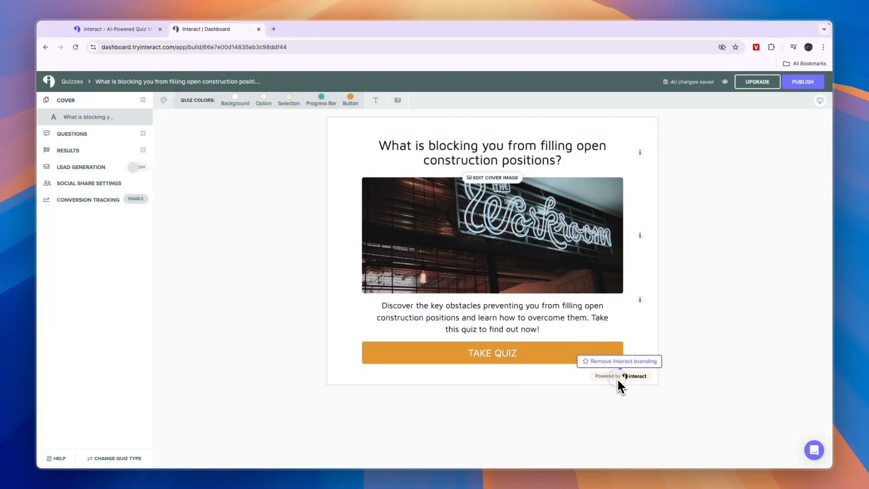
left_click(619, 361)
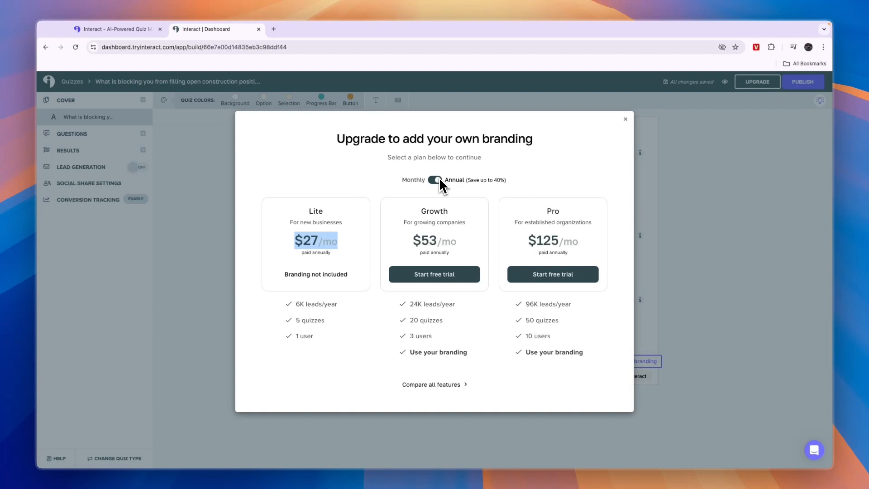
left_click(435, 180)
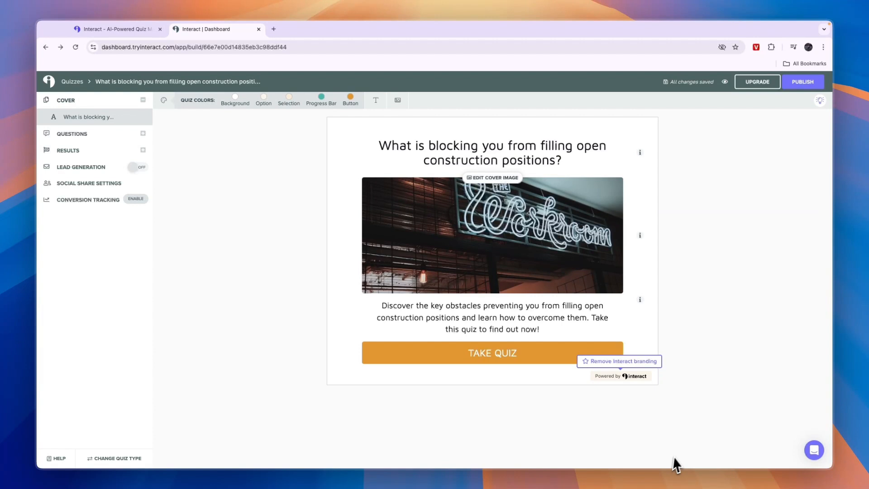
mouse_move(191, 157)
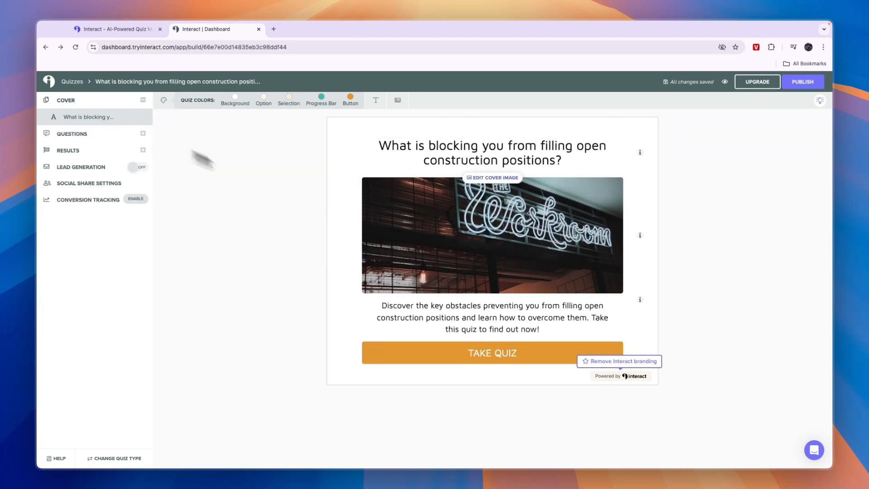
Search 'construction' and save the hard-hat worker photo as the cover image.
left_click(492, 177)
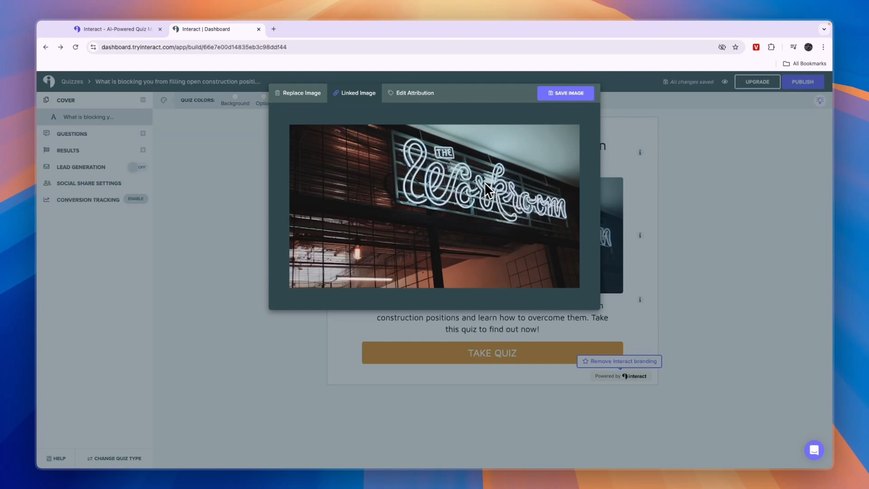
mouse_move(434, 210)
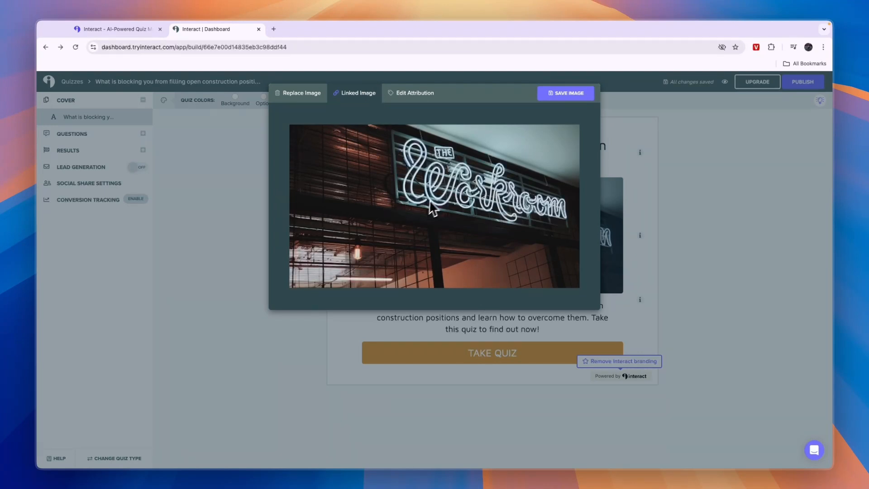
left_click(301, 92)
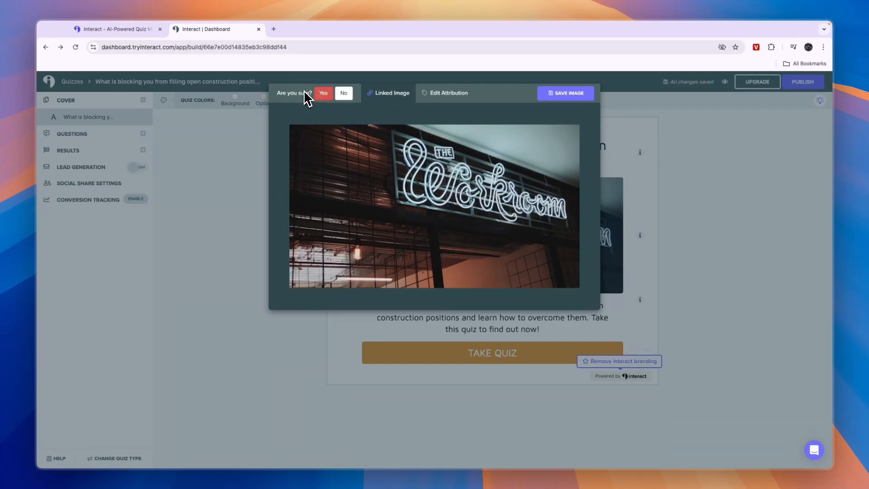
left_click(323, 93)
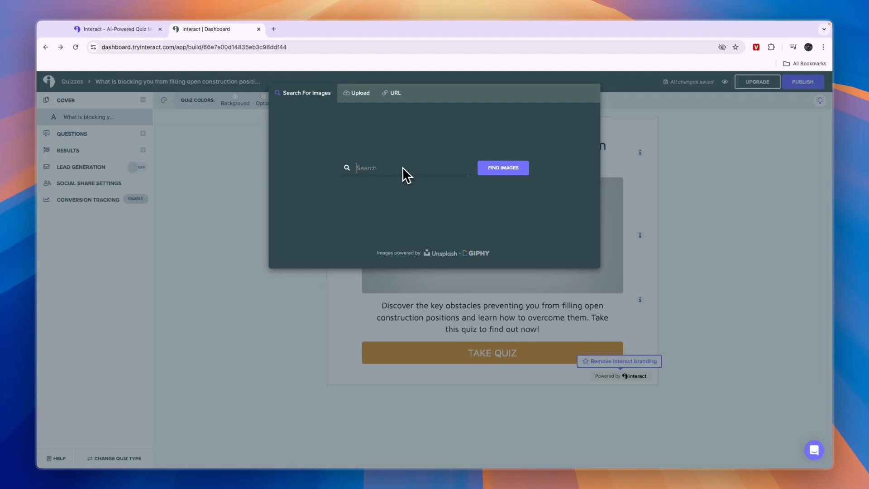
type("construction")
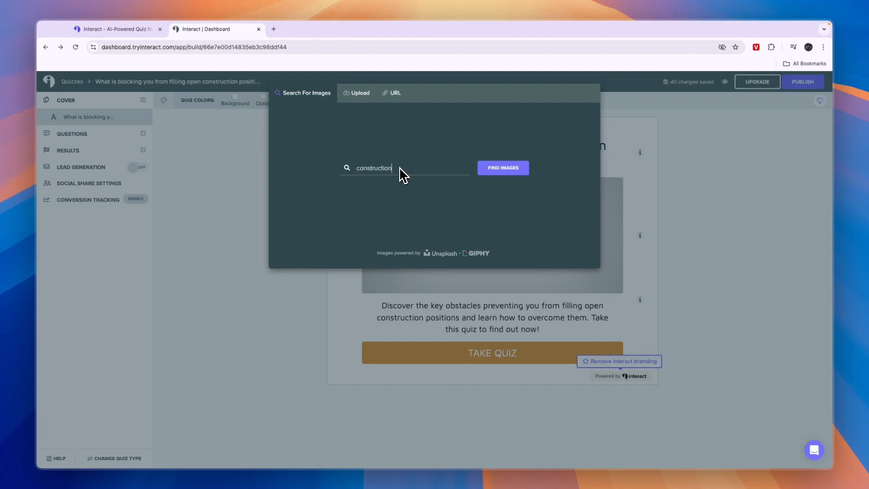
left_click(502, 168)
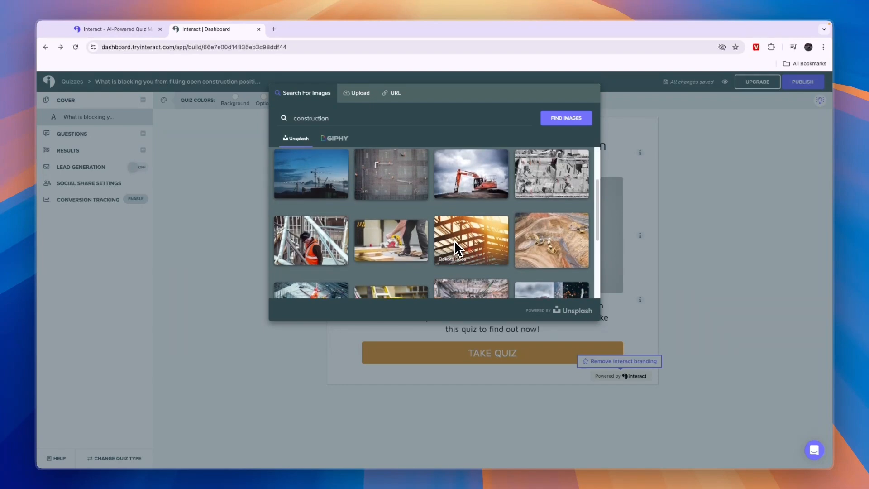
left_click(471, 240)
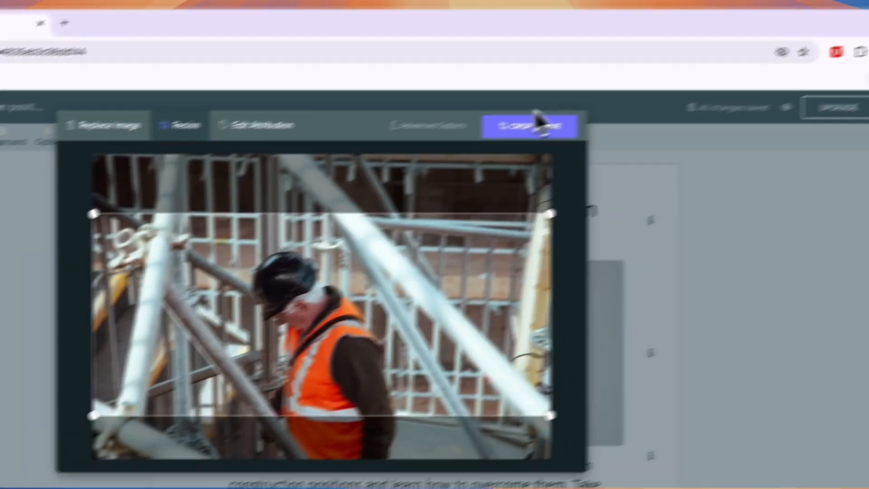
left_click(529, 125)
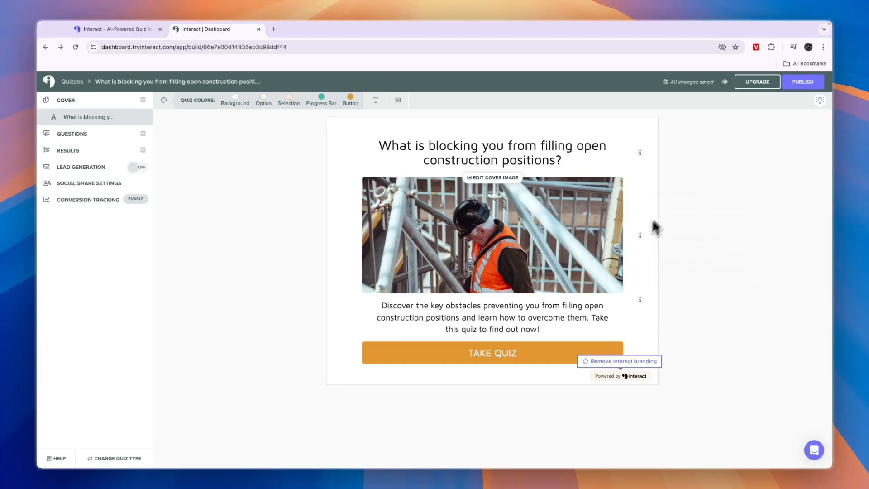
mouse_move(543, 216)
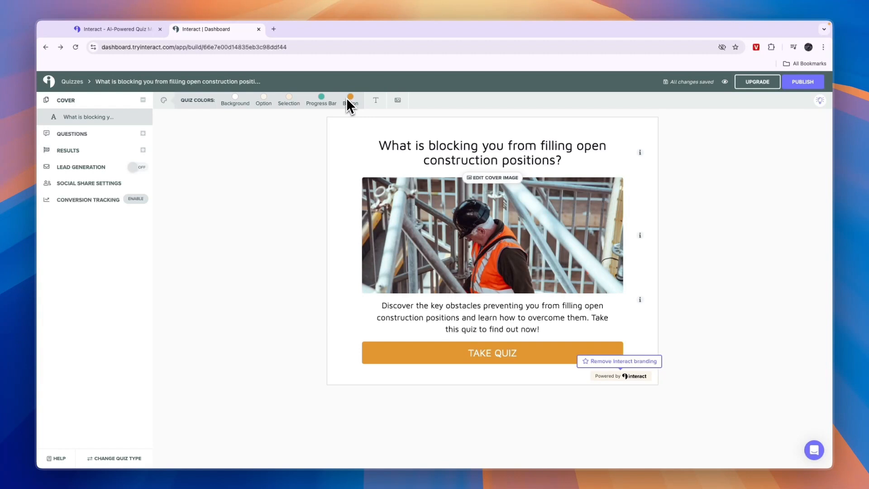
Change the Take Quiz button colour to a brighter light blue.
left_click(351, 97)
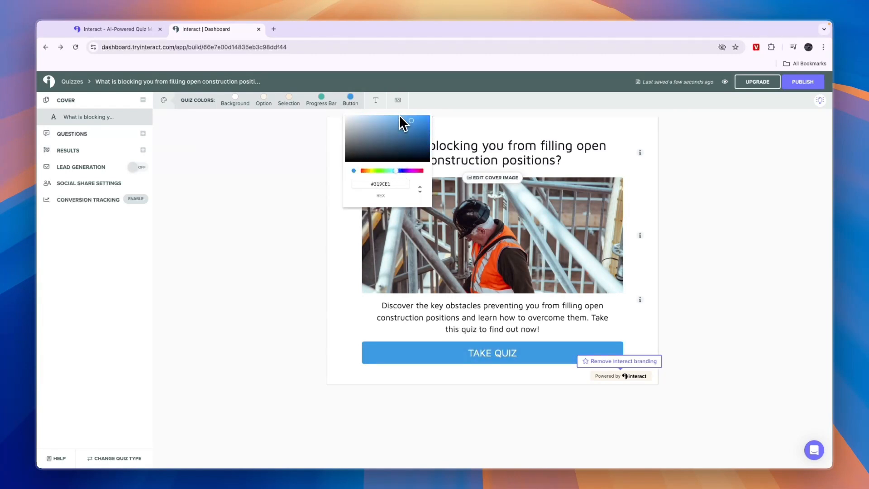
left_click_drag(402, 123, 410, 123)
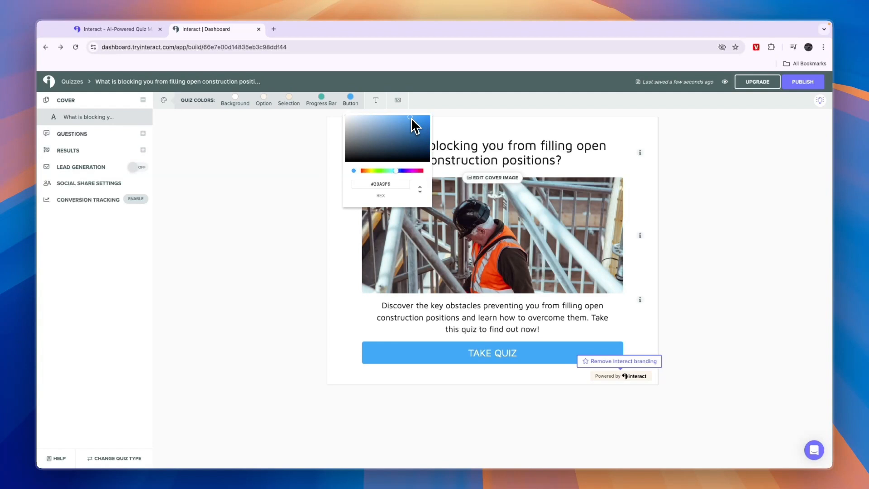
left_click(175, 305)
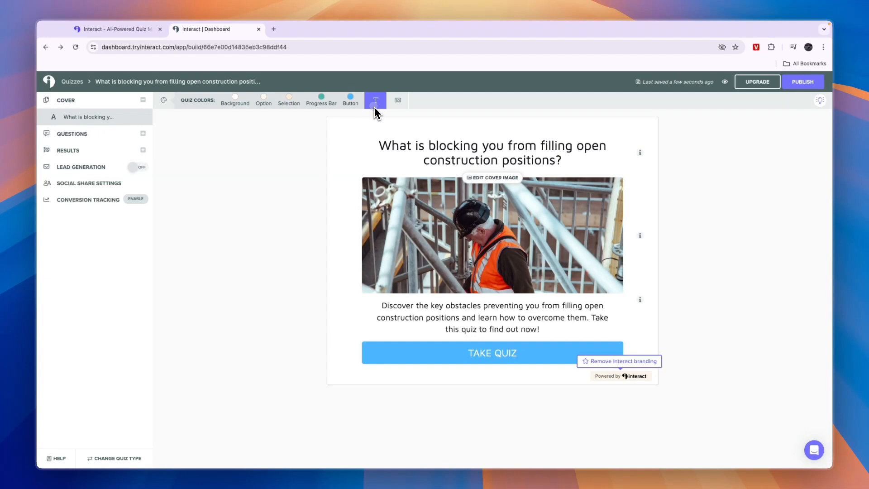
Set the quiz text font to Source Sans Pro.
left_click(375, 100)
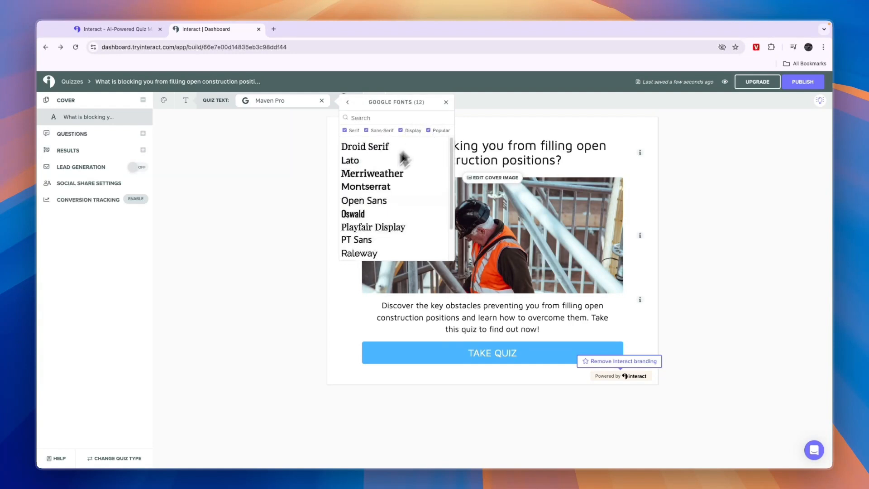
left_click(353, 213)
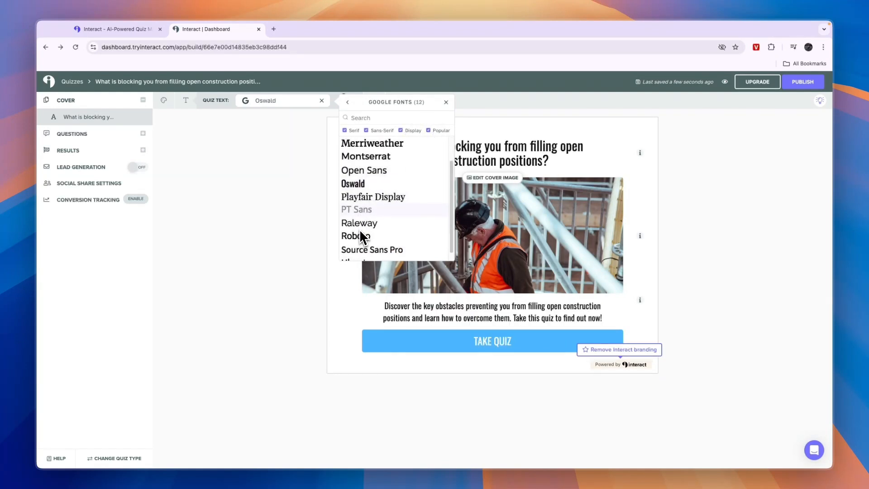
left_click(372, 249)
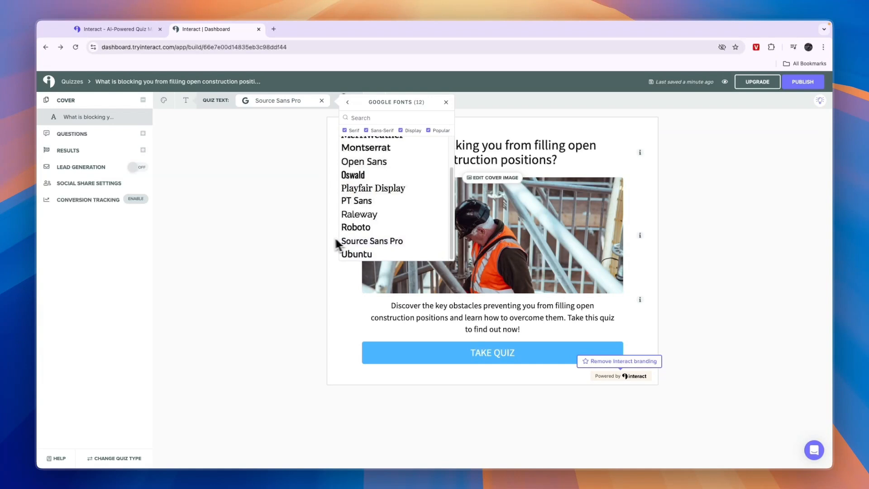
left_click(445, 102)
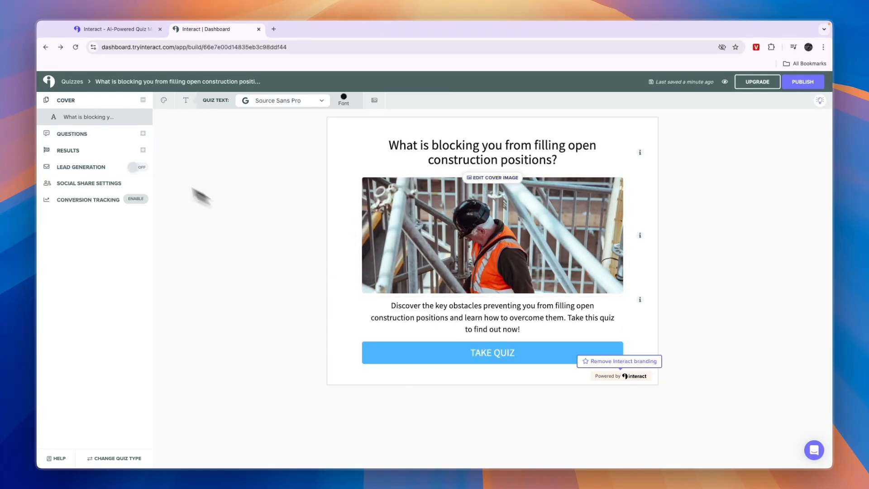
In Questions, tick Animate Checkbox and toggle Branching Logic on.
left_click(72, 134)
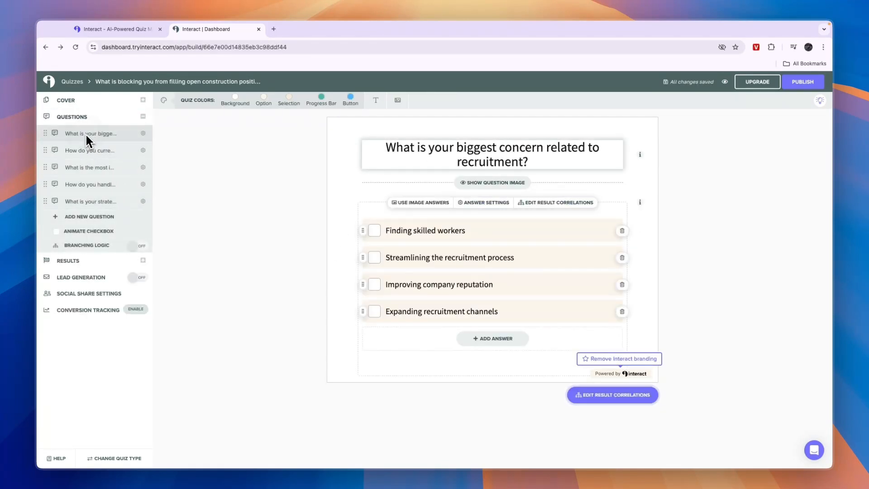
left_click(88, 150)
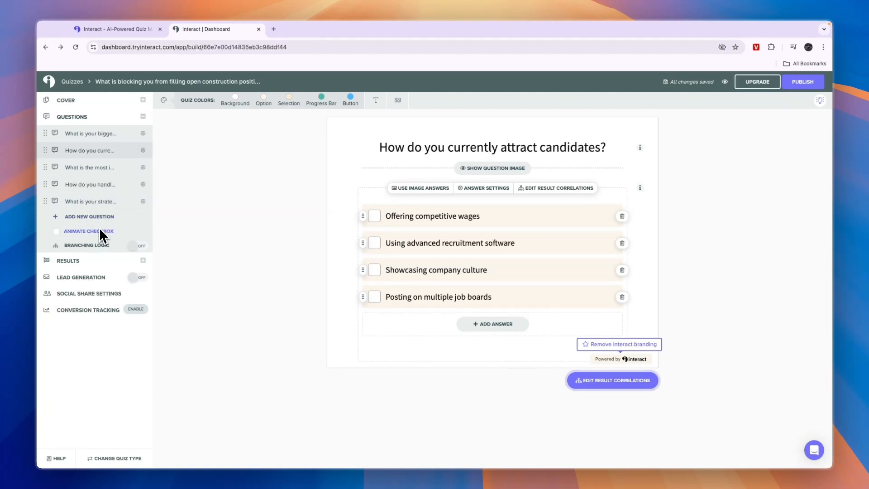
left_click(57, 232)
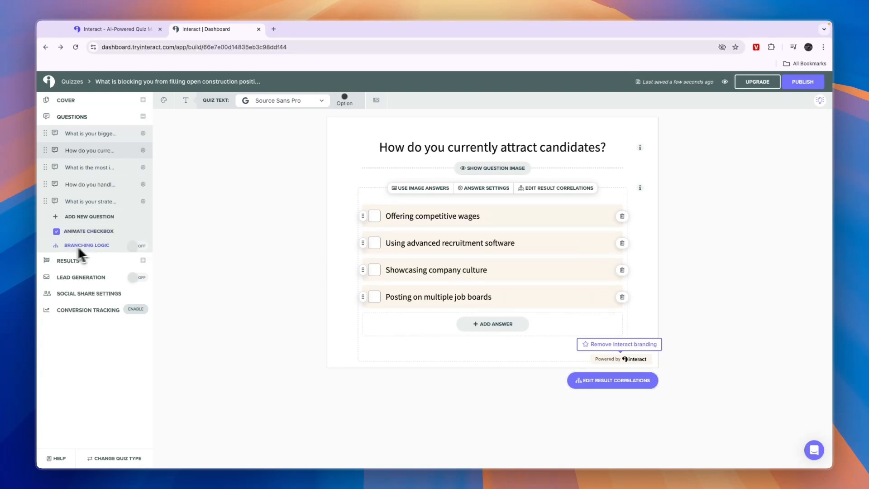
mouse_move(293, 264)
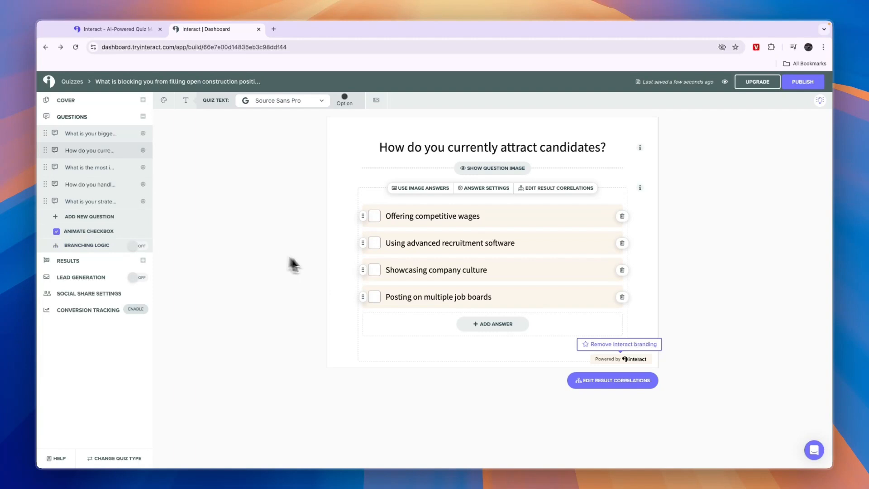
mouse_move(400, 253)
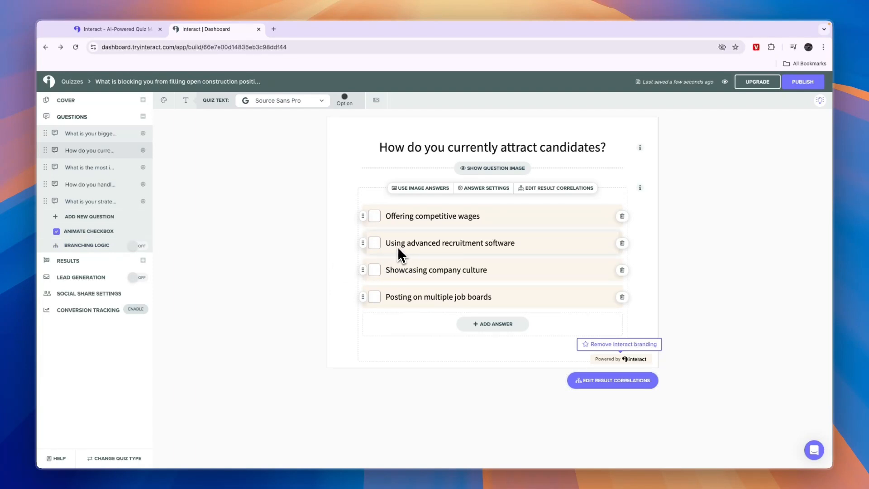
mouse_move(393, 277)
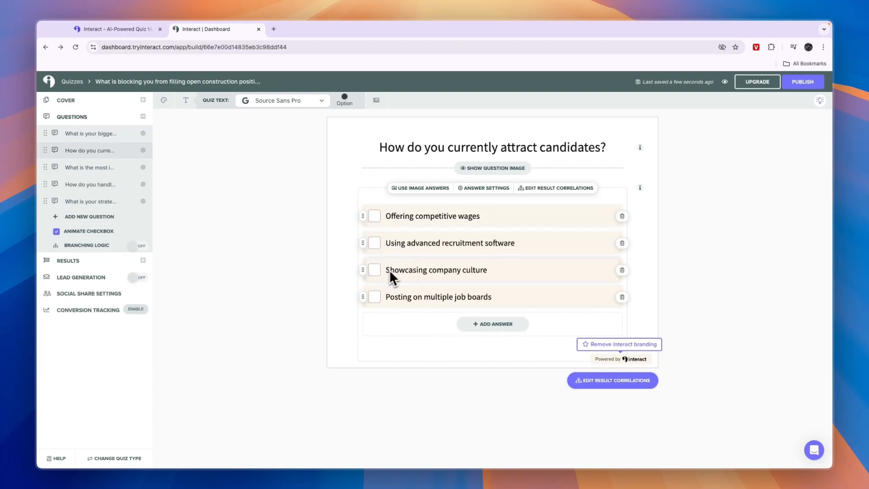
mouse_move(510, 282)
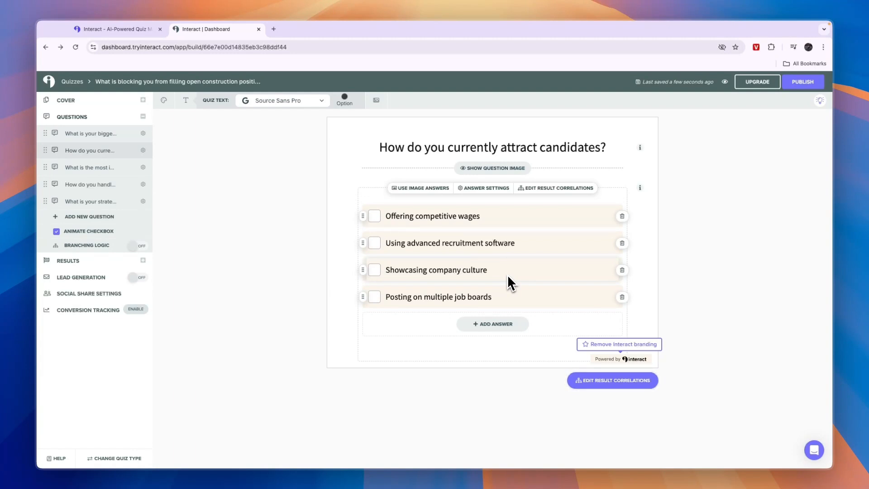
left_click(135, 245)
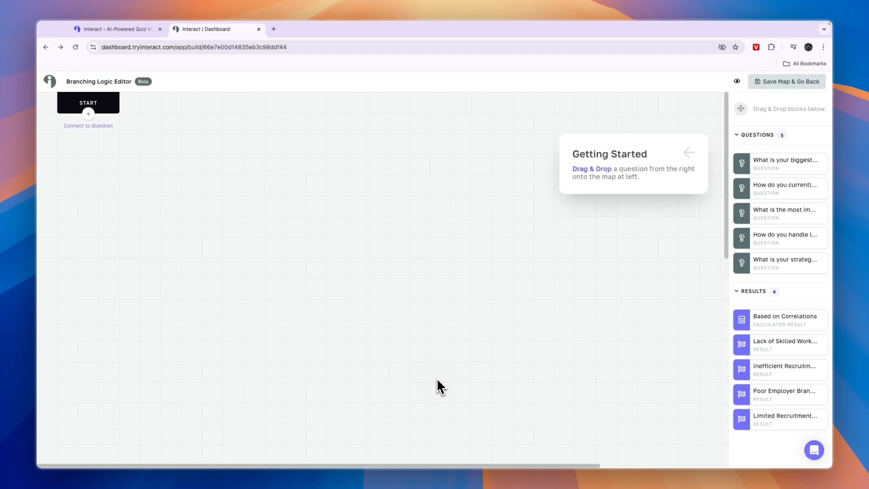
mouse_move(743, 176)
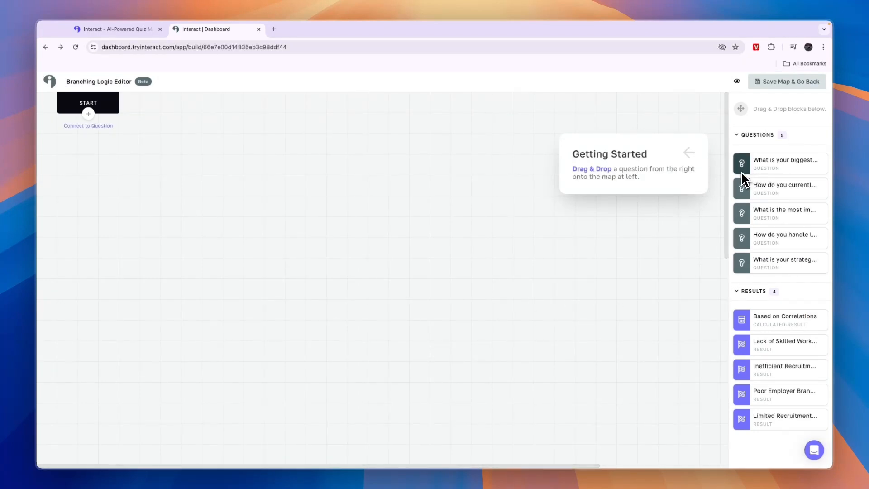
Drag the first question, most important factor question and Limited Recruitment result onto the map.
left_click_drag(781, 163, 314, 145)
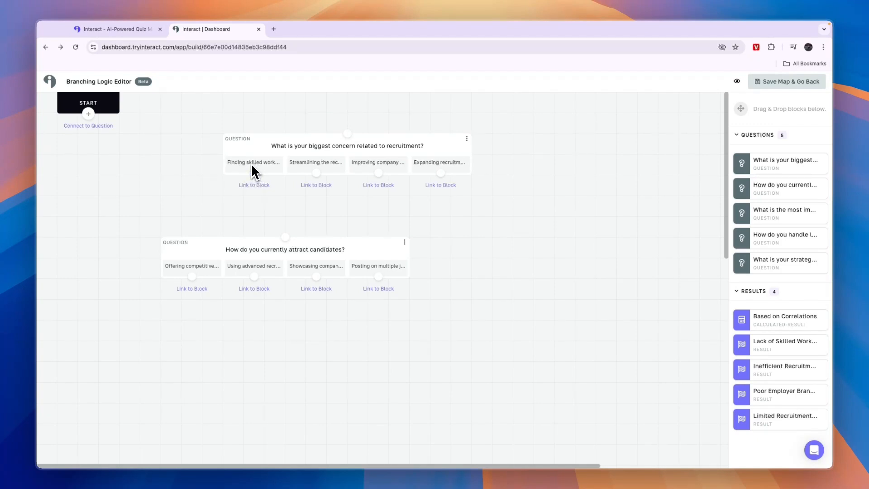
left_click_drag(254, 172, 285, 242)
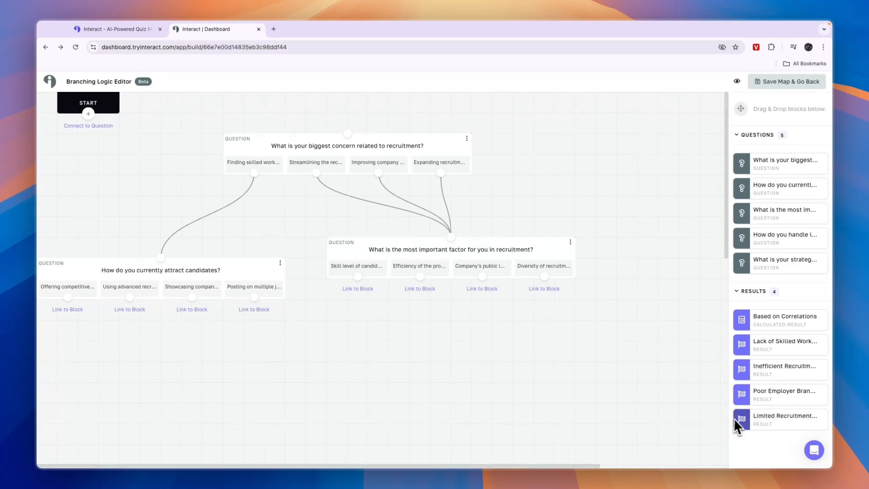
left_click_drag(783, 418, 347, 392)
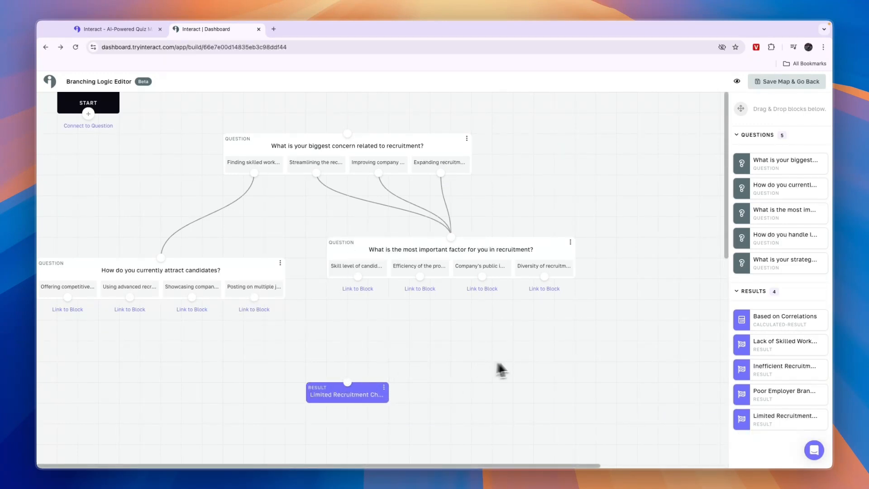
mouse_move(758, 371)
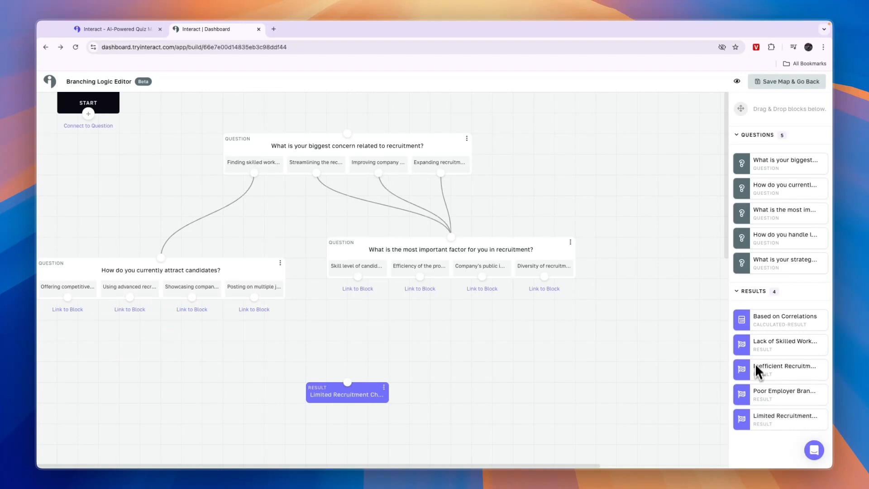
mouse_move(785, 353)
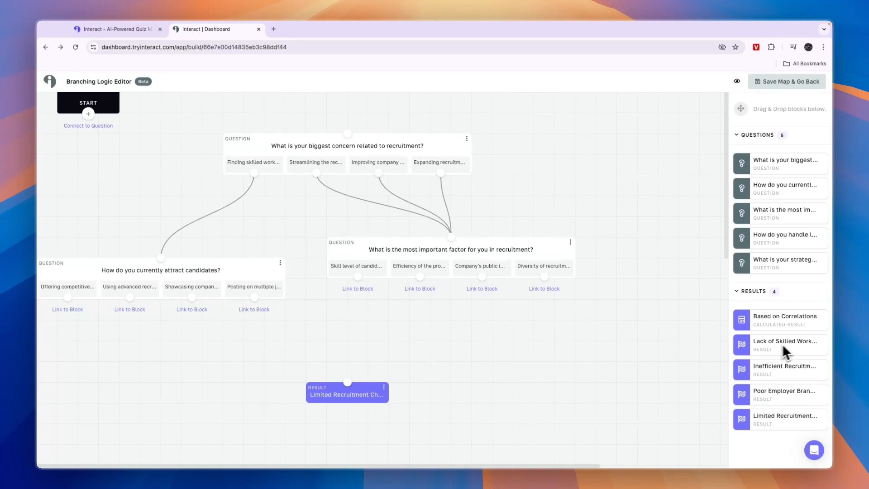
mouse_move(788, 374)
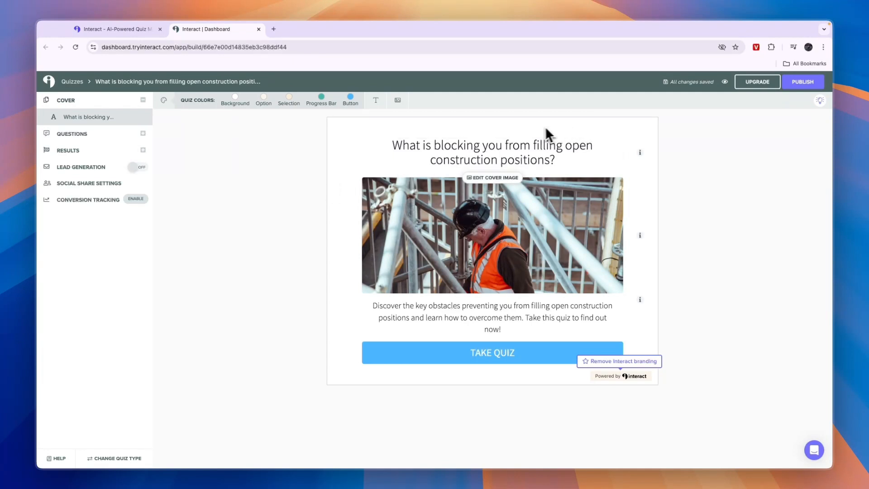
Publish the quiz, compare monthly versus annual plan prices, and start the Lite plan's free trial.
left_click(803, 82)
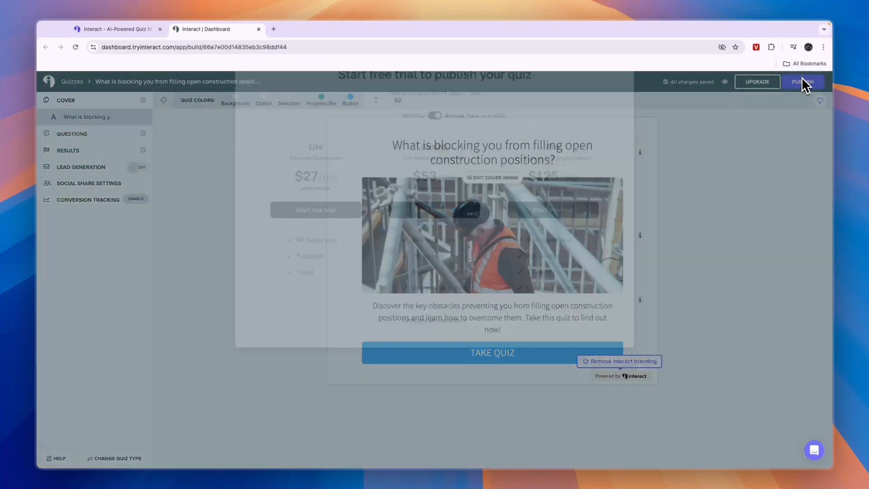
left_click(802, 82)
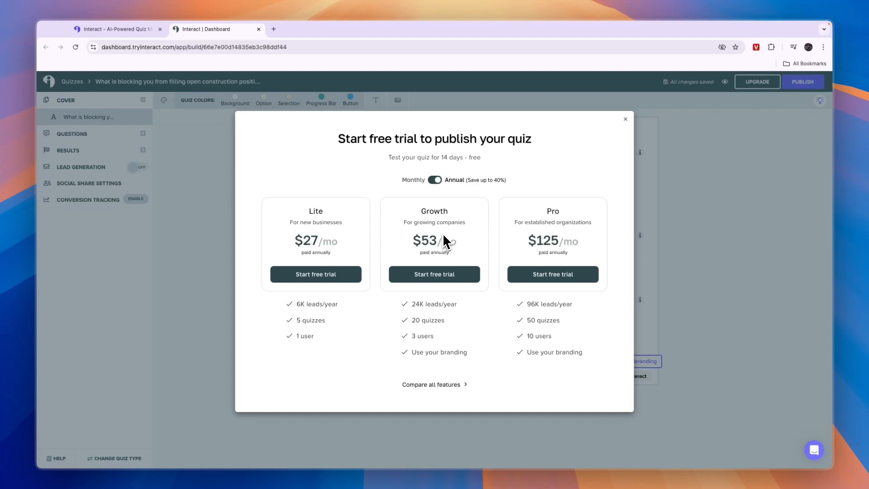
left_click(435, 179)
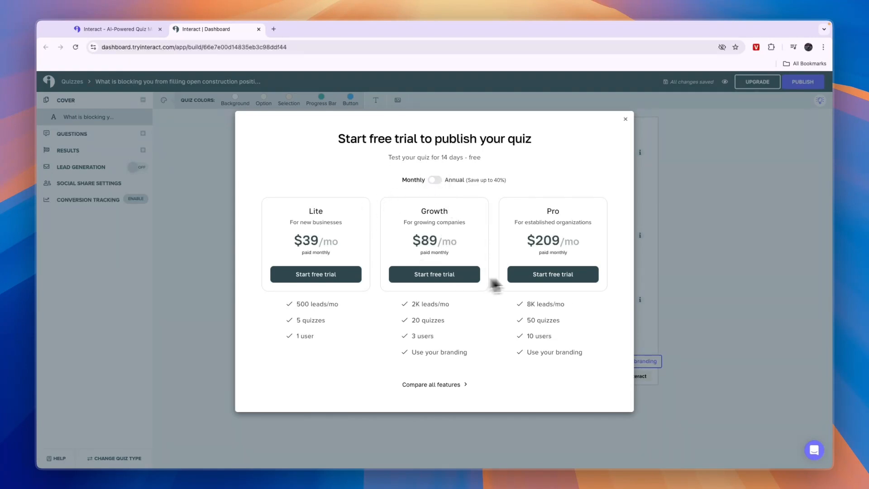
mouse_move(425, 314)
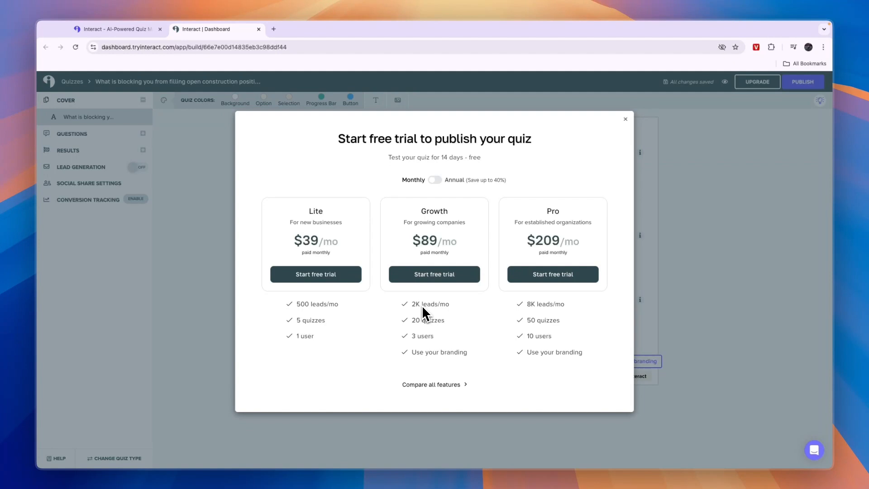
mouse_move(409, 306)
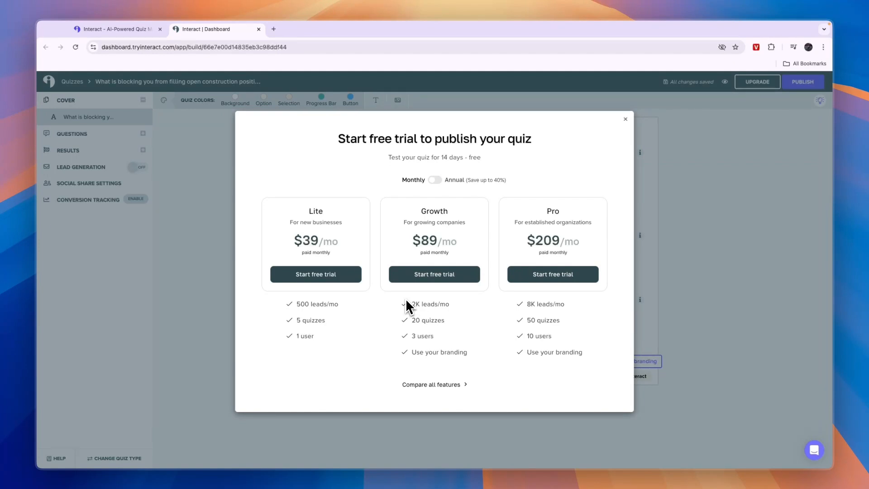
mouse_move(408, 200)
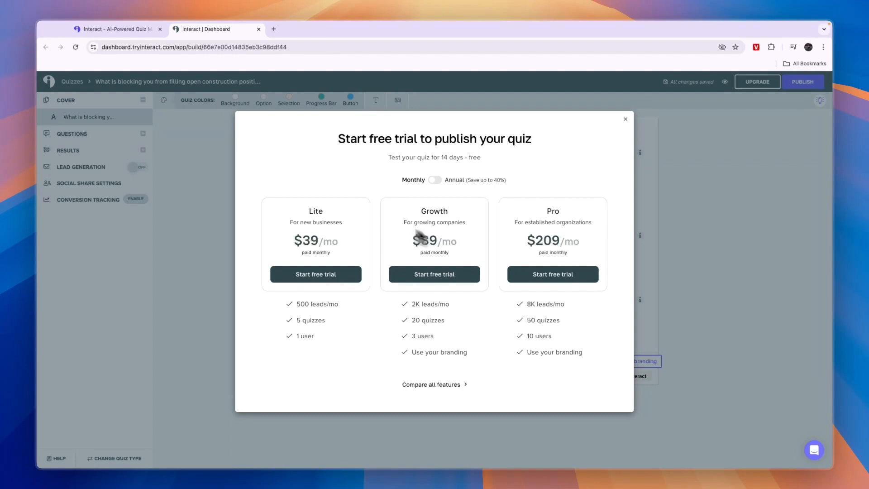
left_click(435, 180)
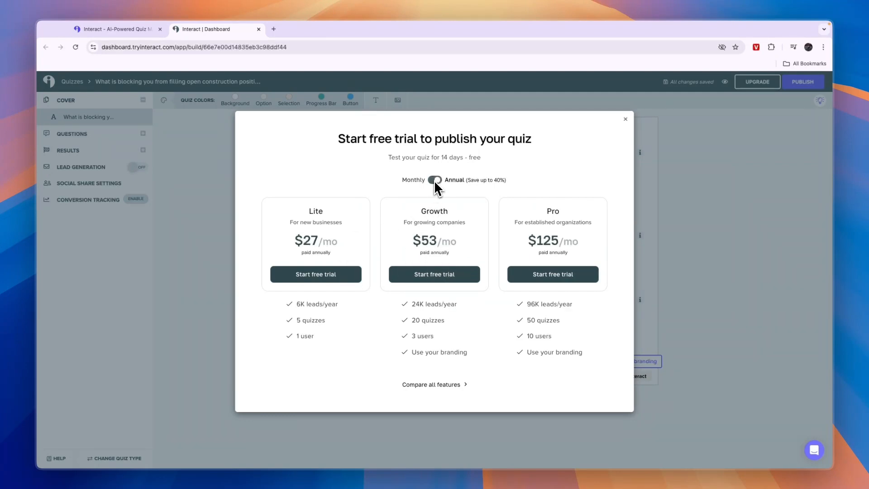
left_click(315, 273)
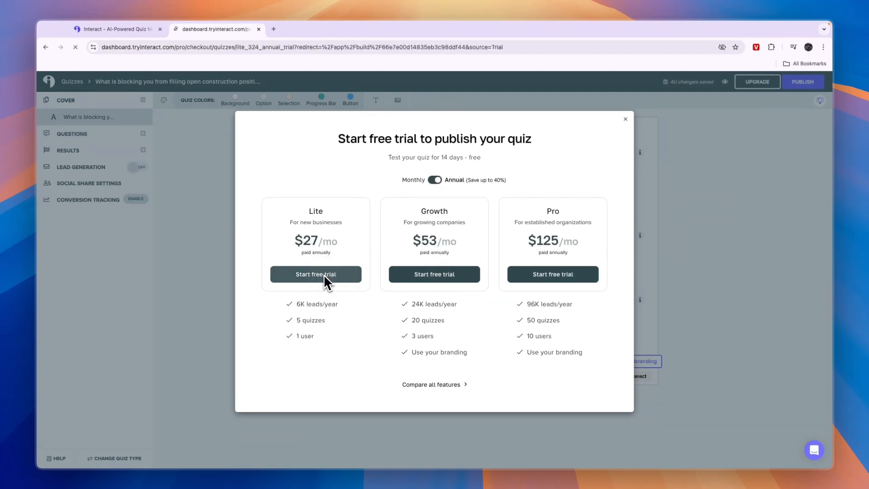
left_click(315, 274)
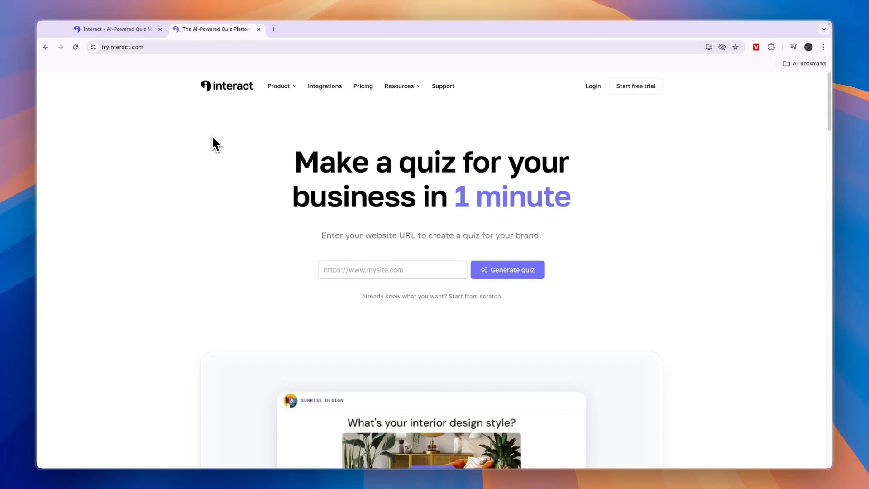
mouse_move(223, 94)
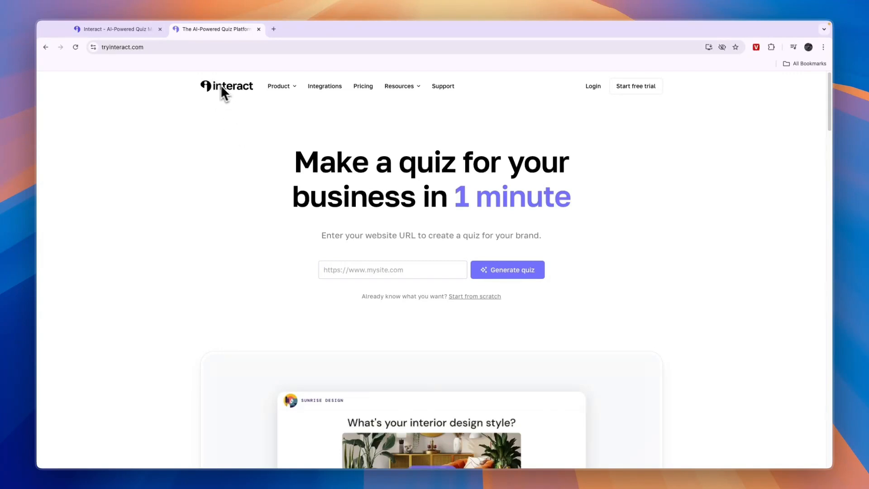
mouse_move(324, 86)
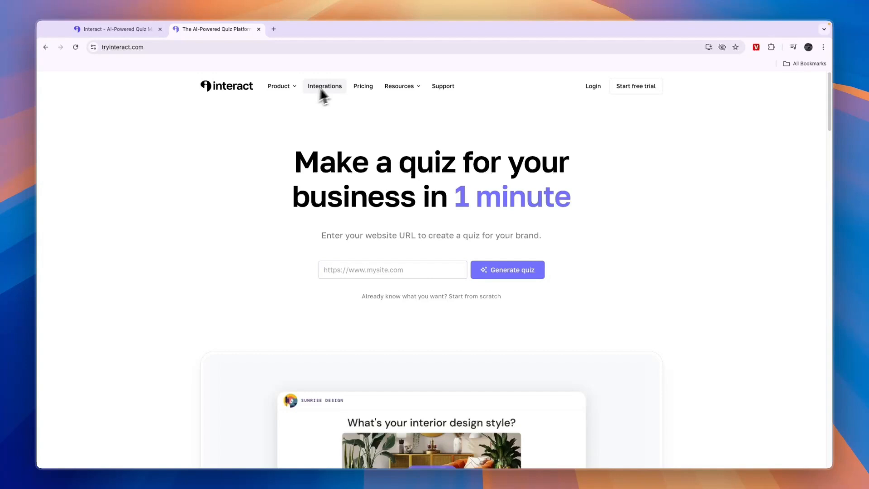
Filter integrations by Communication and Marketing Automation, review HubSpot's actions, then return to the dashboard.
left_click(325, 86)
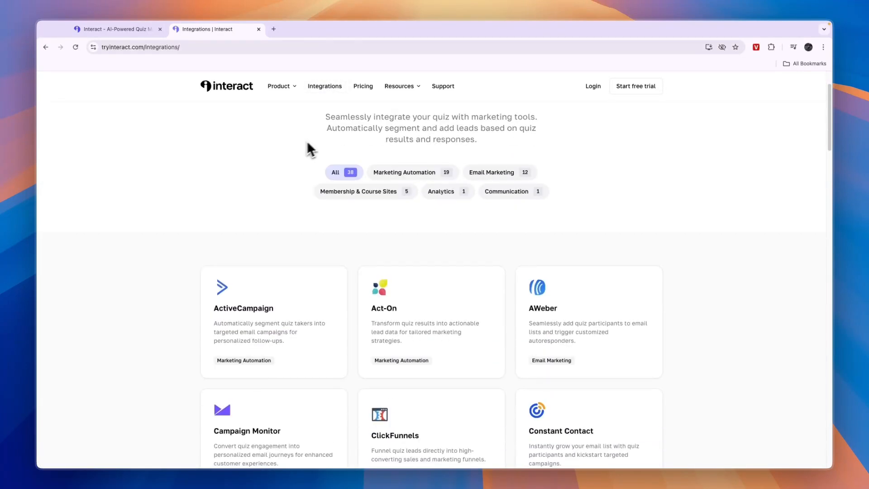
scroll("down", 3)
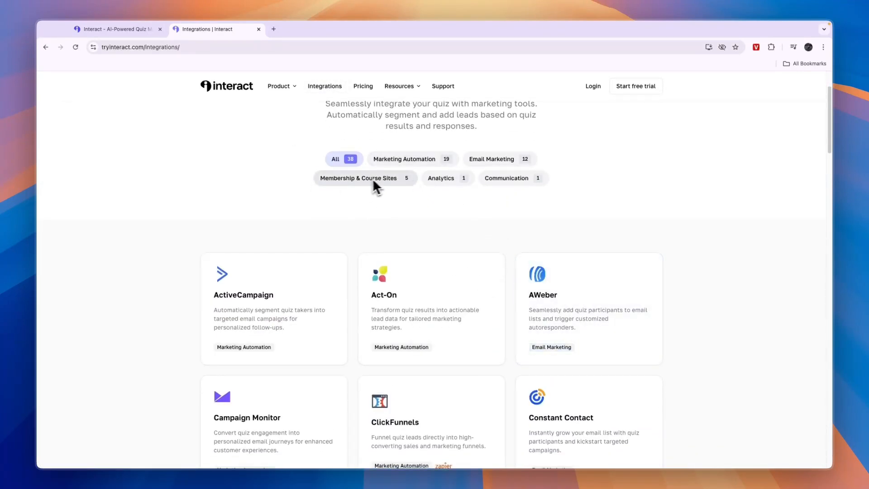
left_click(404, 159)
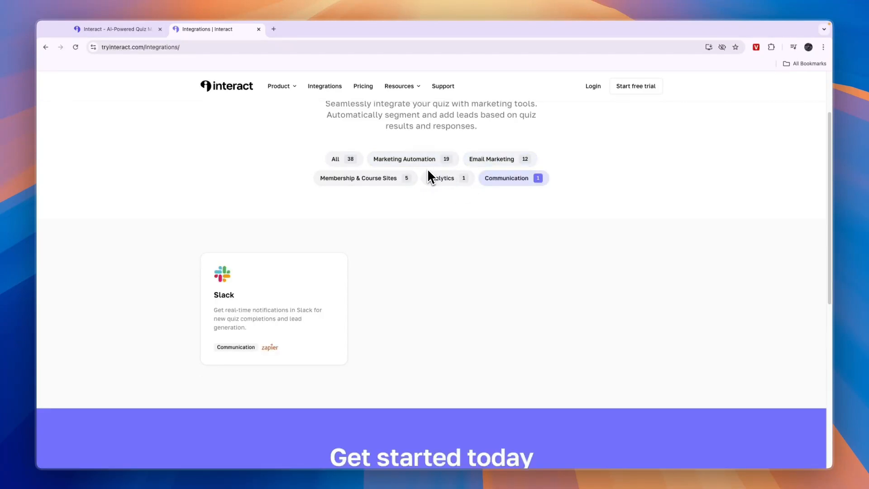
left_click(404, 159)
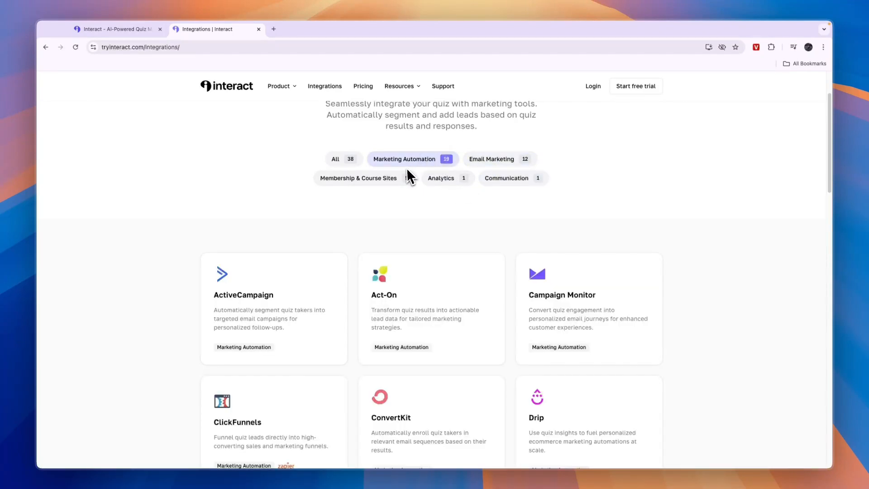
scroll("down", 3)
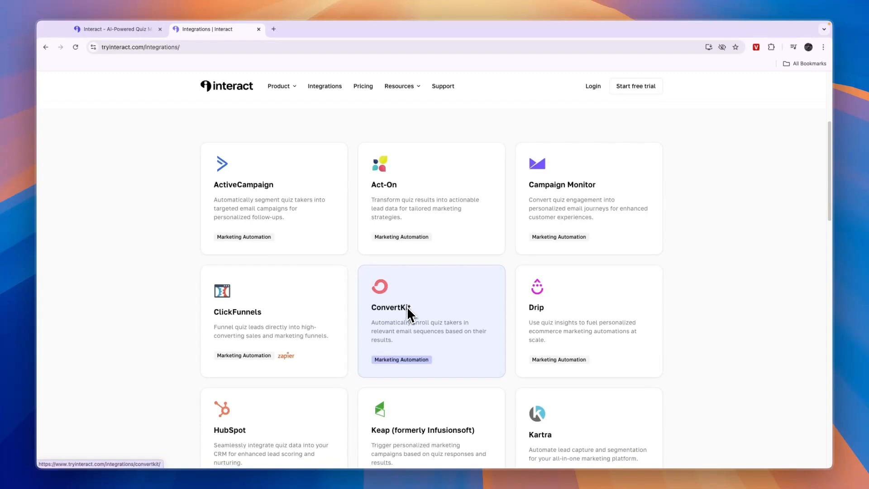
scroll("down", 3)
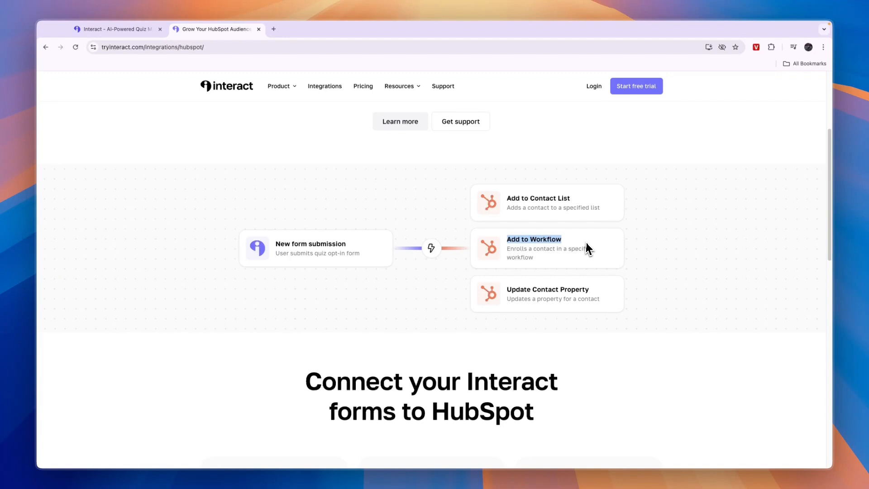
mouse_move(582, 302)
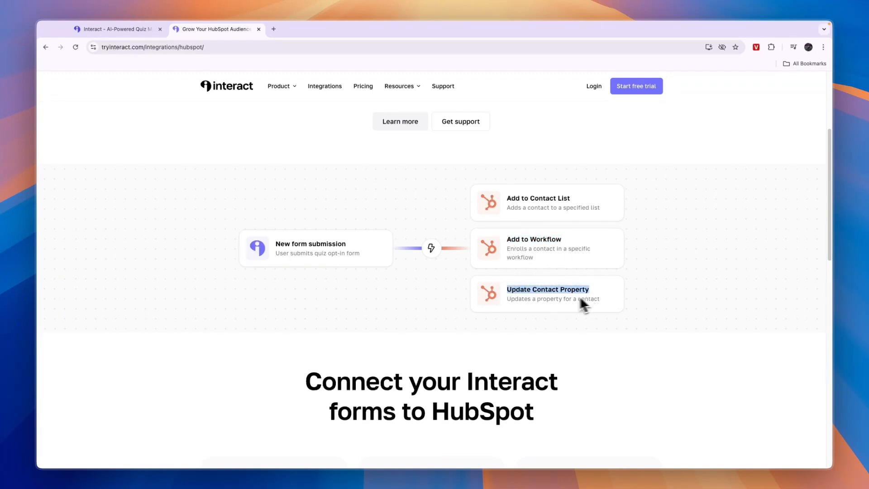
left_click(216, 29)
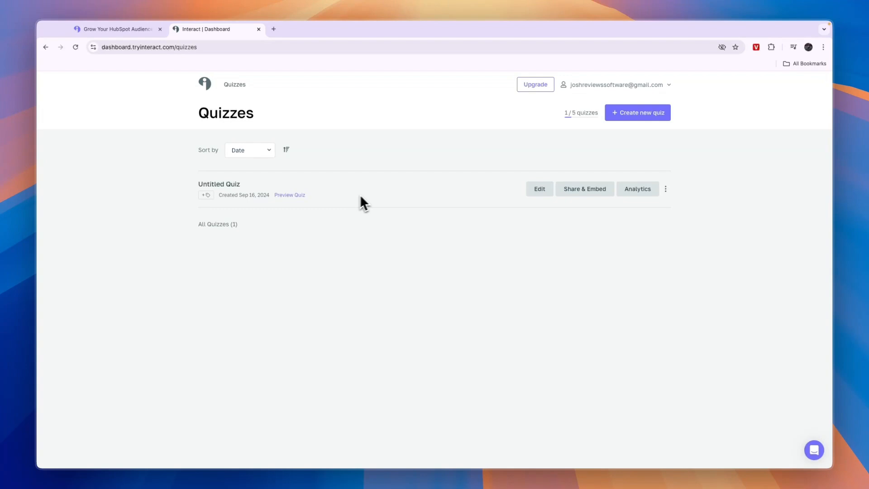
mouse_move(454, 221)
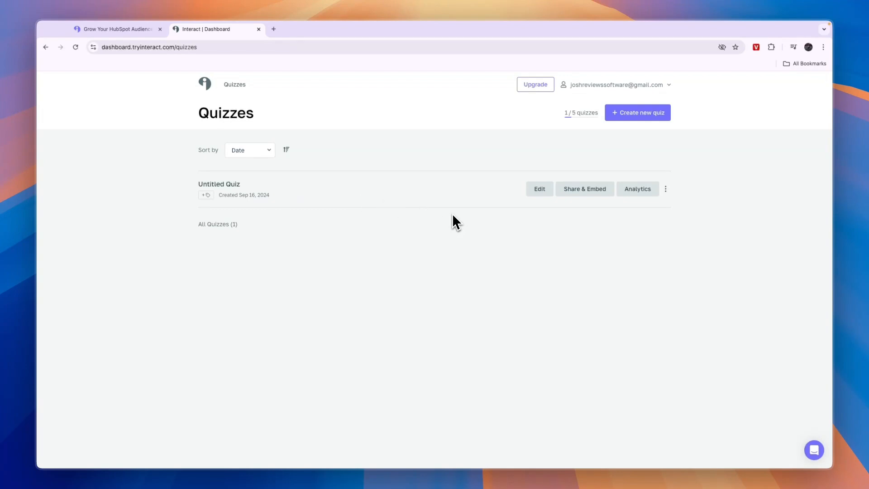
mouse_move(417, 224)
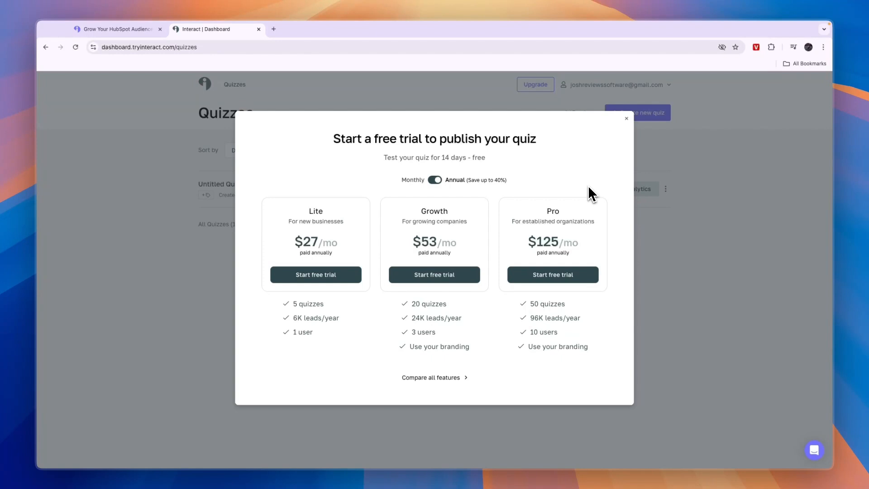
mouse_move(589, 210)
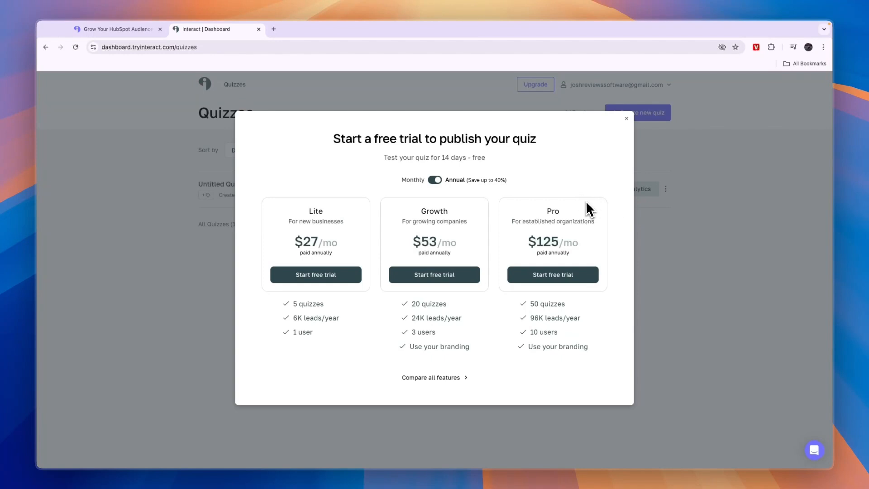
left_click(626, 118)
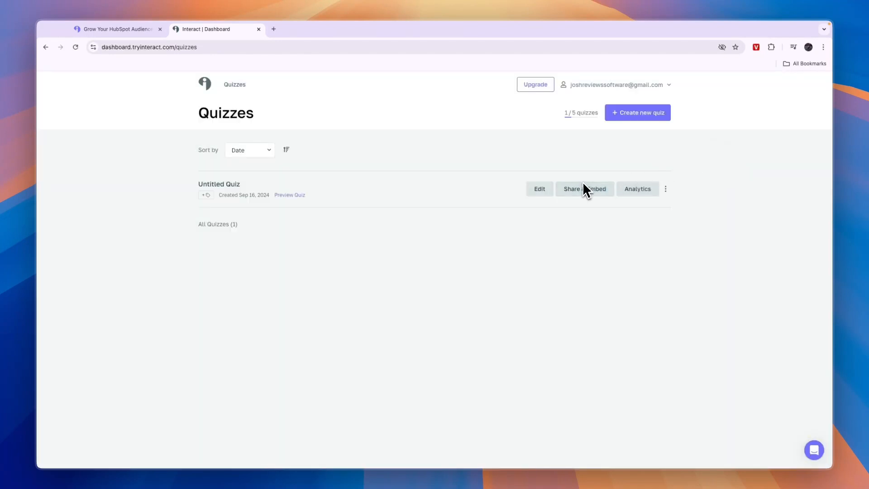